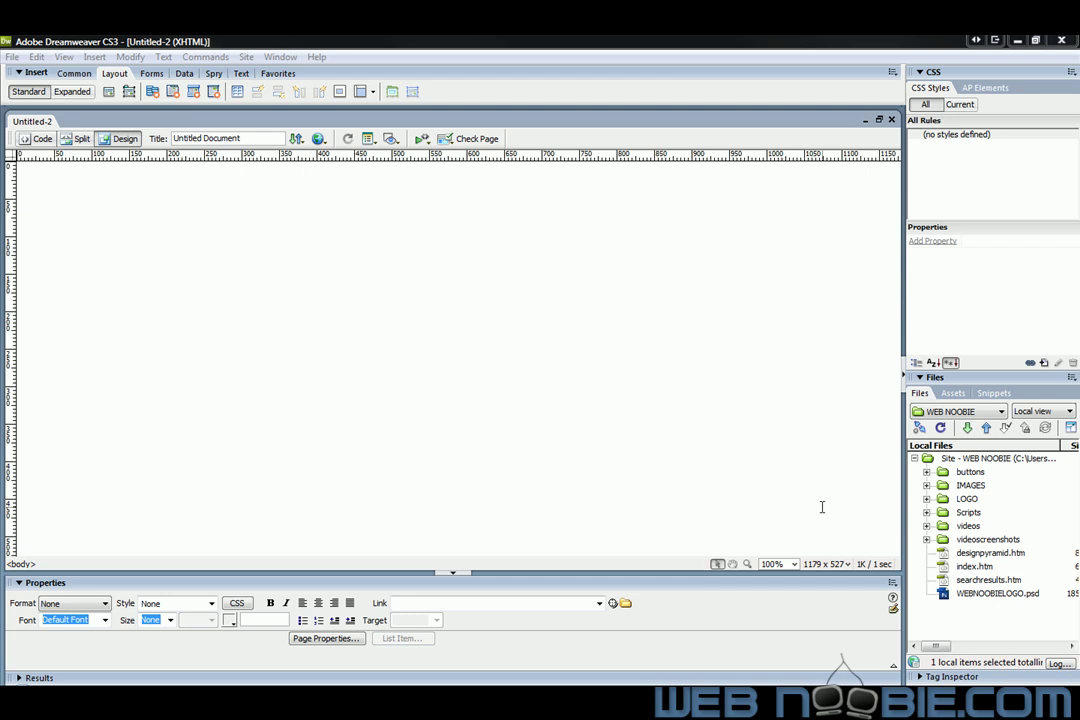
mouse_move(820, 508)
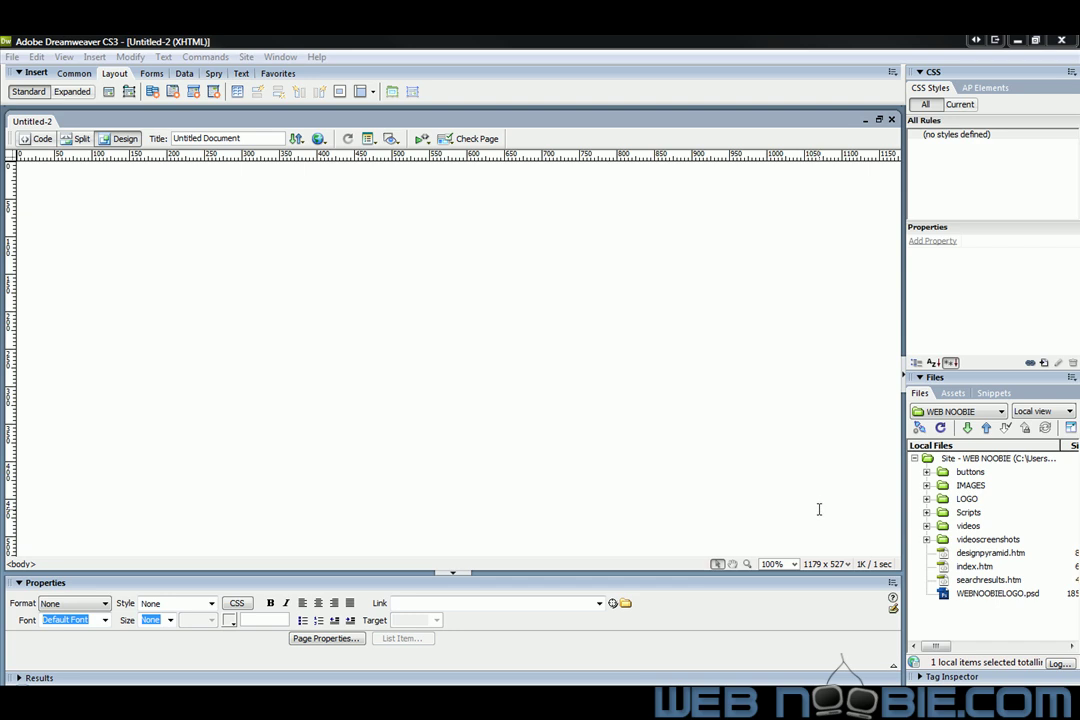
mouse_move(816, 508)
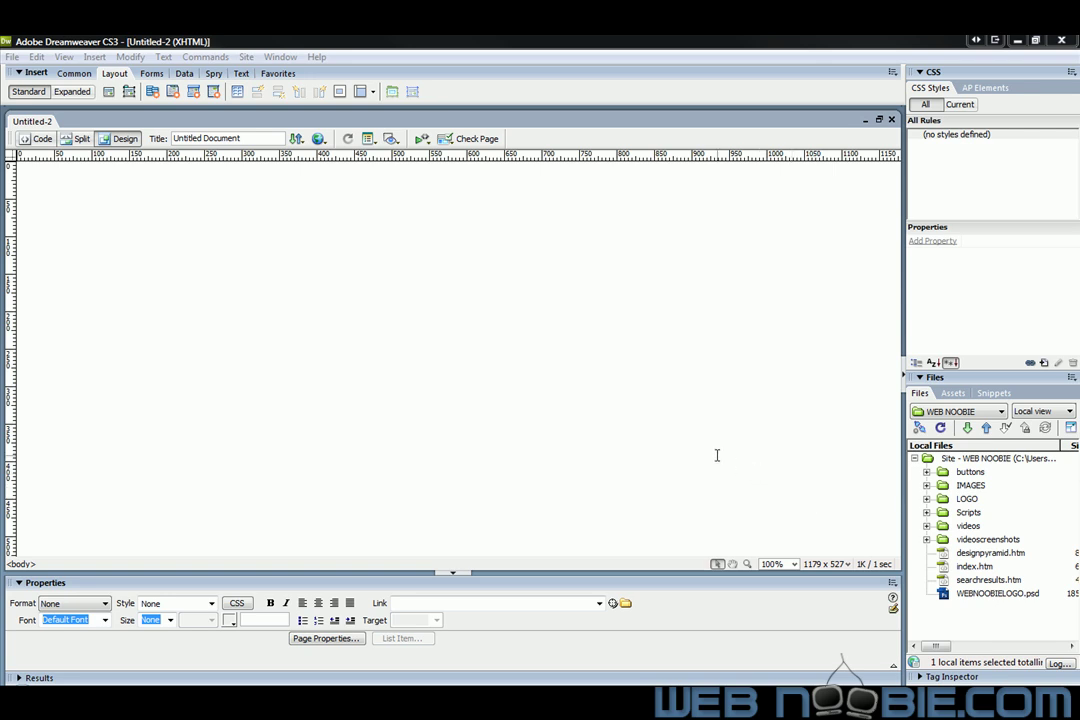
mouse_move(410, 348)
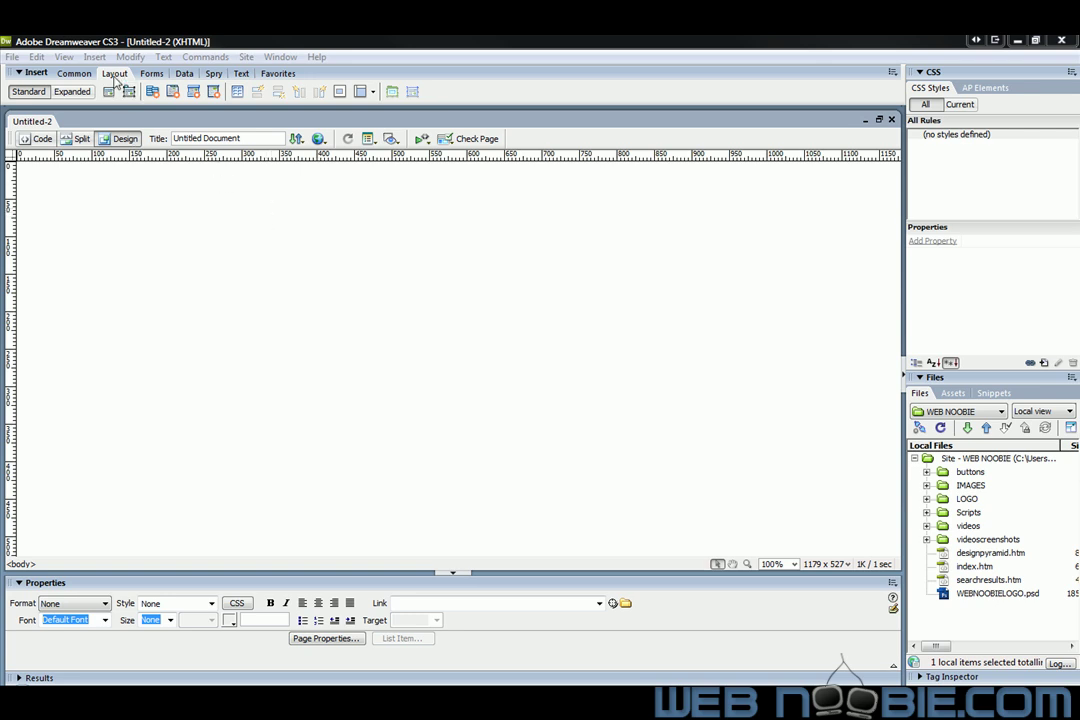
mouse_move(128, 92)
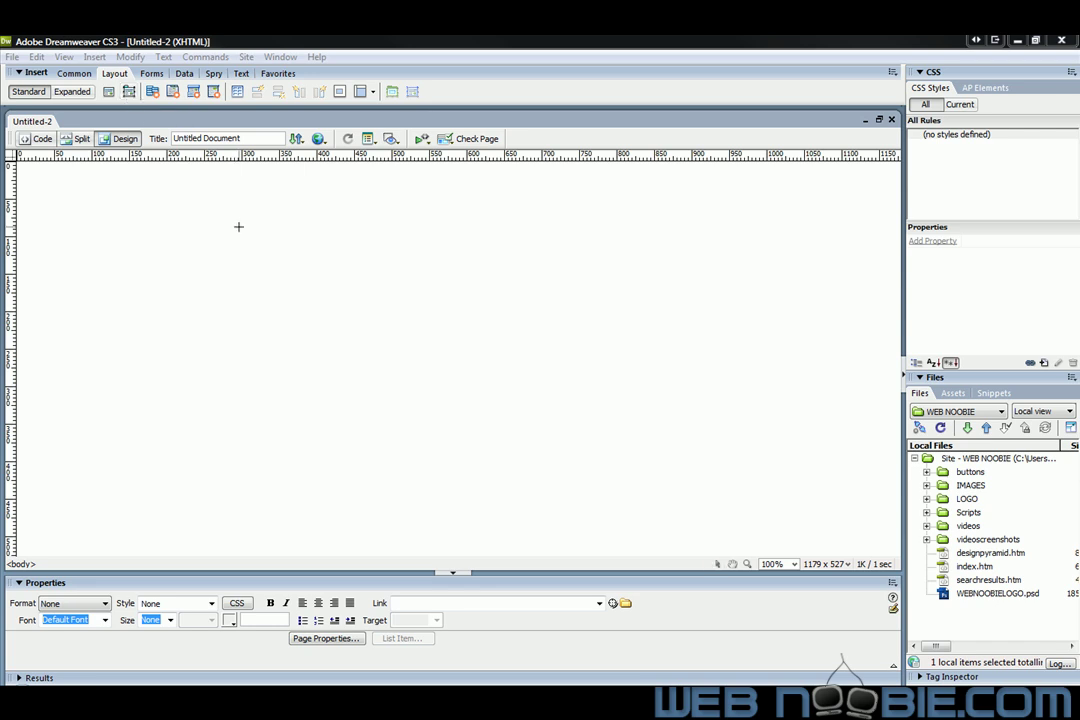
mouse_move(244, 276)
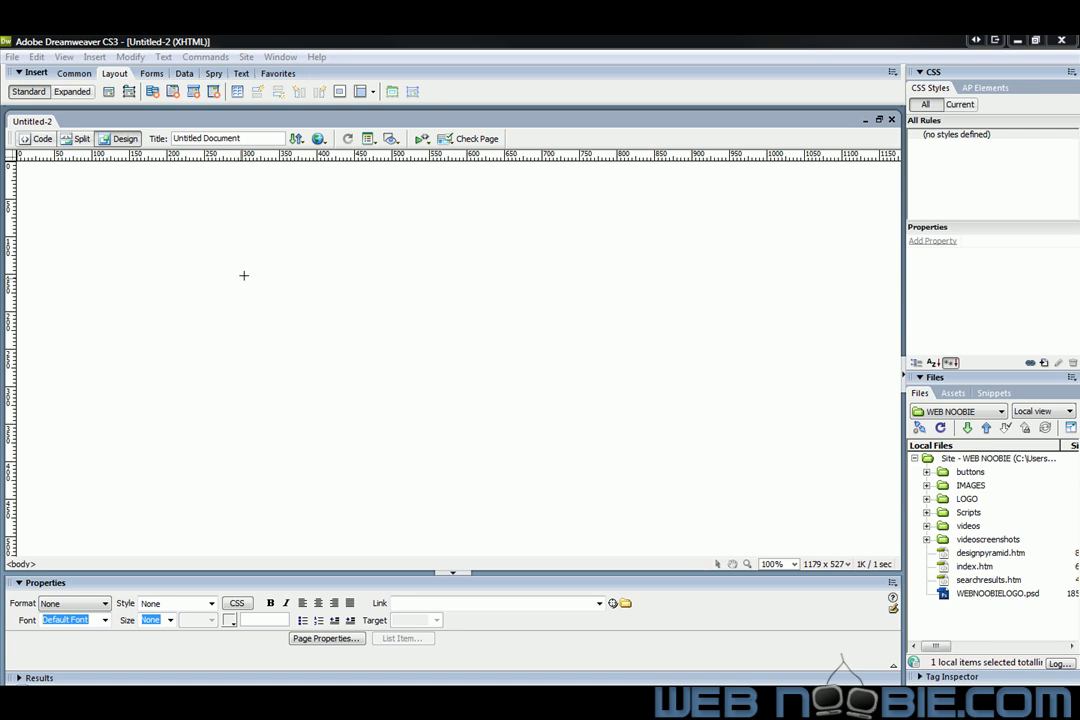
mouse_move(260, 260)
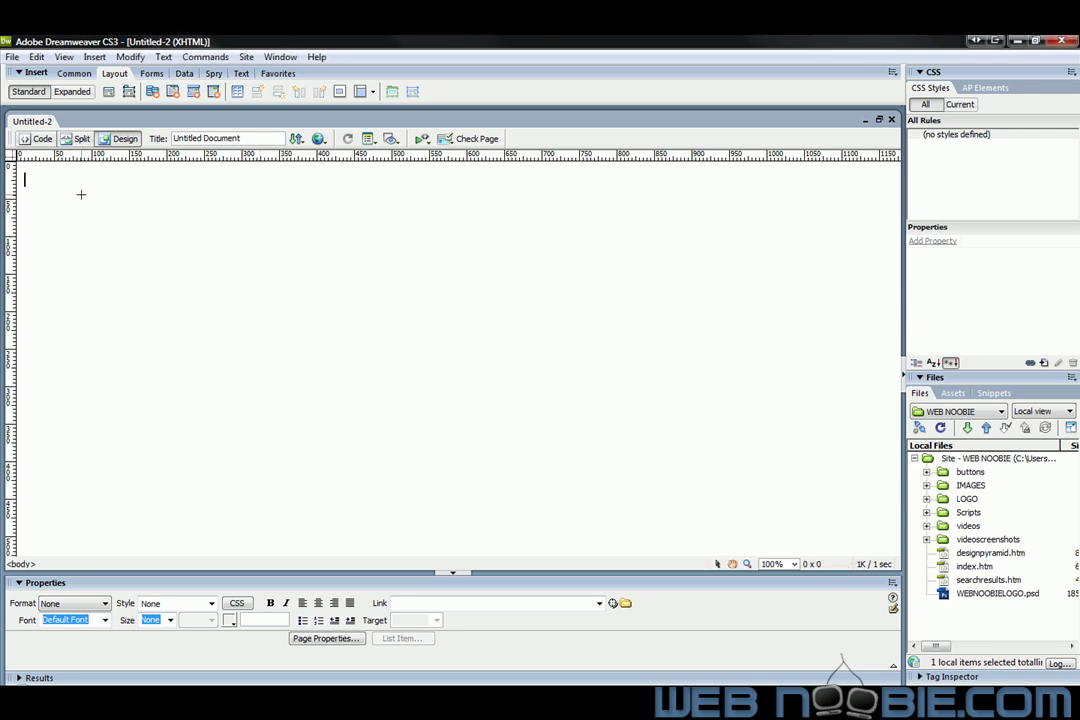
- Draw an AP Div, name it footer and drag it down near the page bottom
left_click_drag(80, 188, 484, 290)
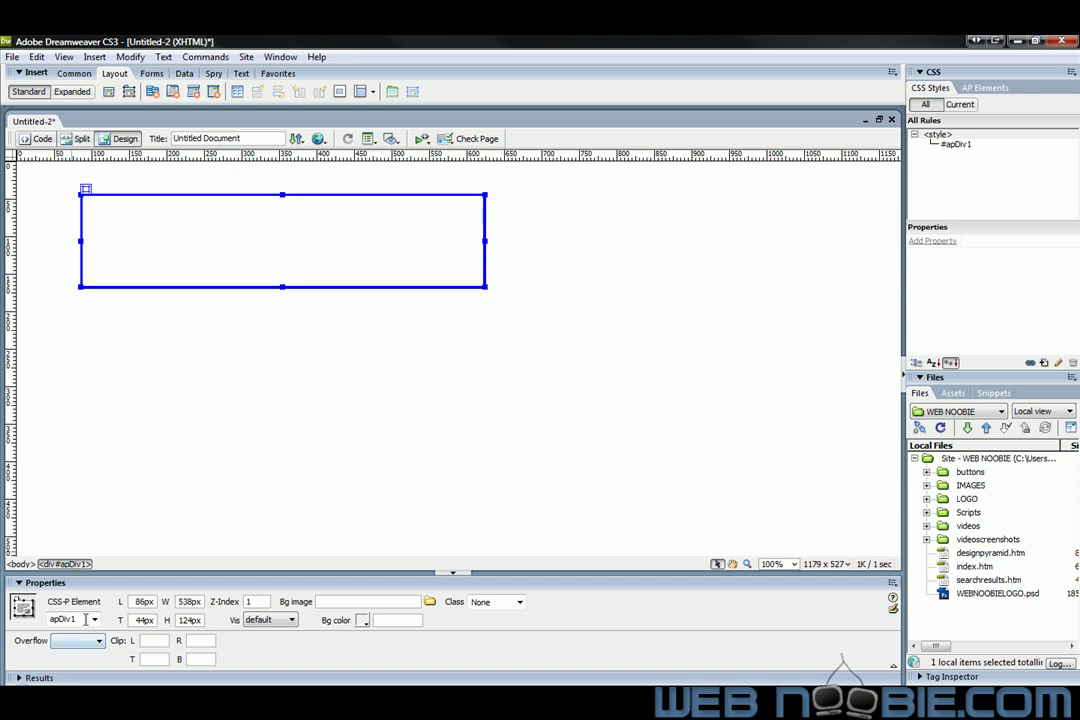
triple_click(64, 620)
type("footer")
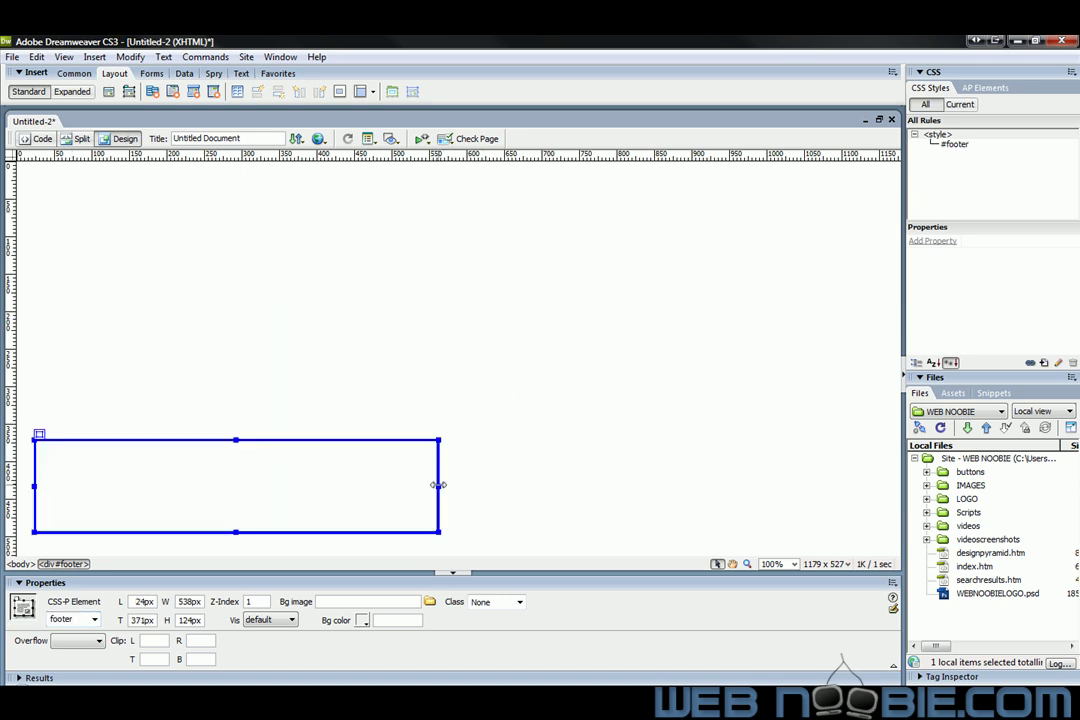
left_click_drag(438, 486, 704, 486)
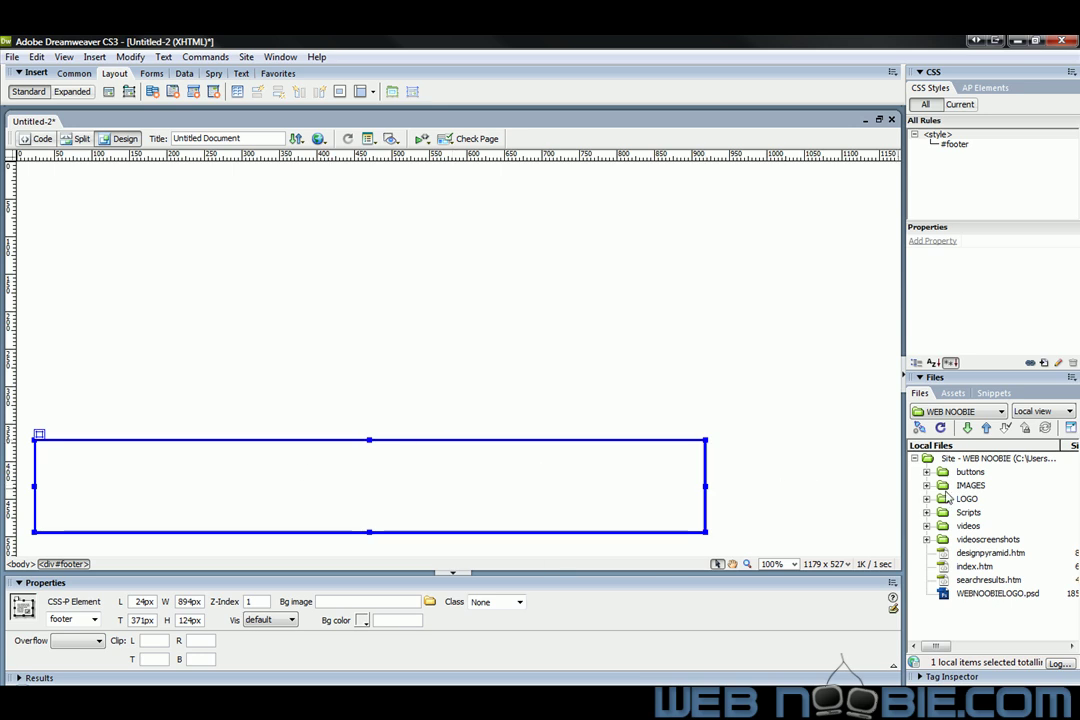
- Insert footer.png from the IMAGES folder into the footer div, accepting the relative-path notice
left_click(928, 486)
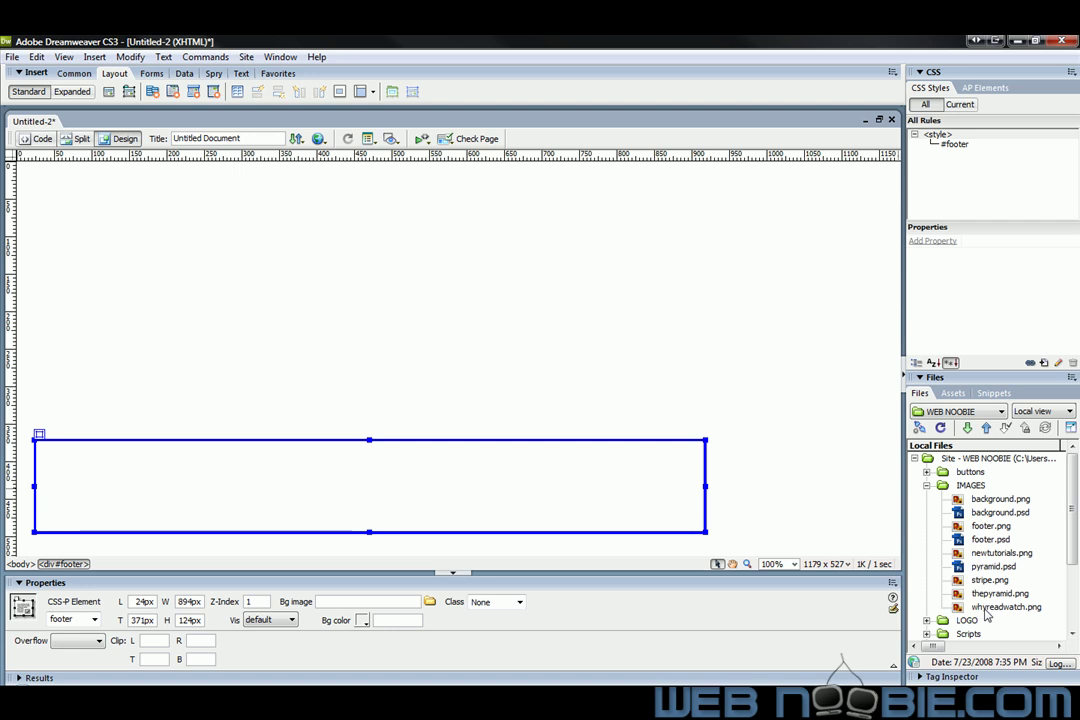
left_click(992, 524)
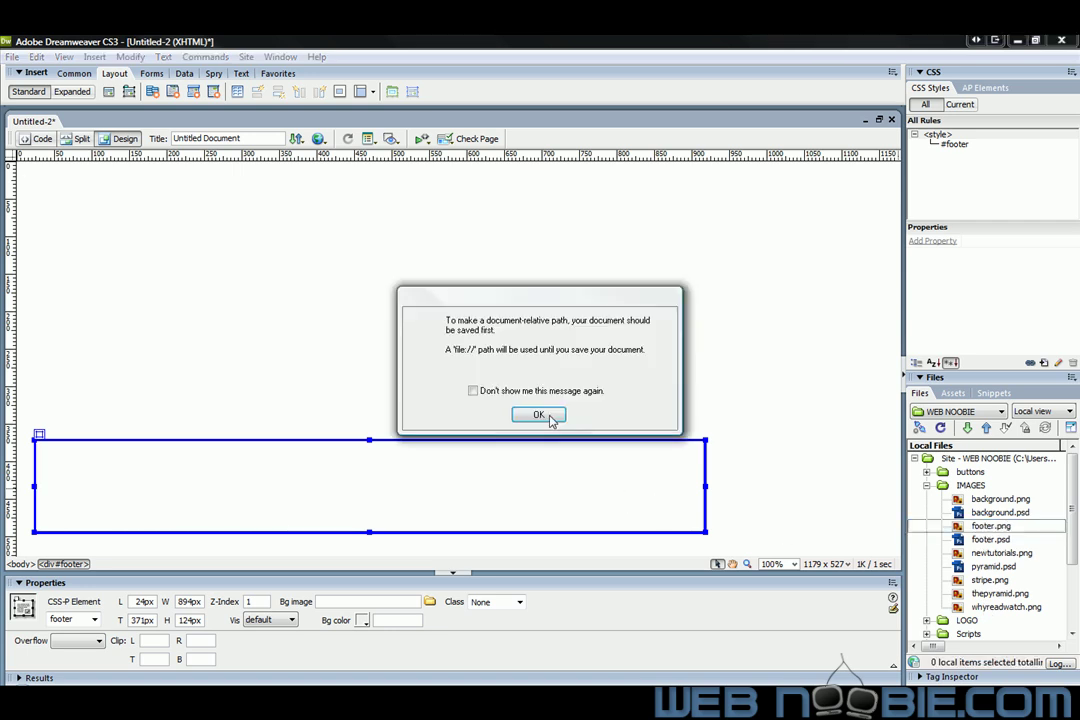
left_click(538, 414)
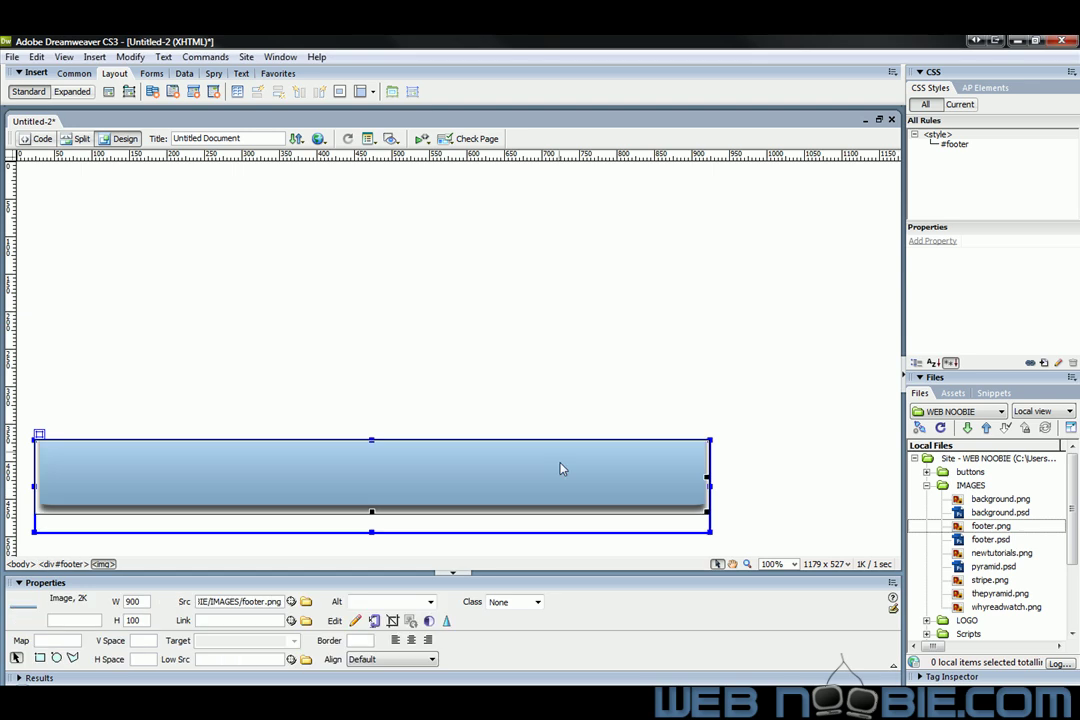
mouse_move(672, 492)
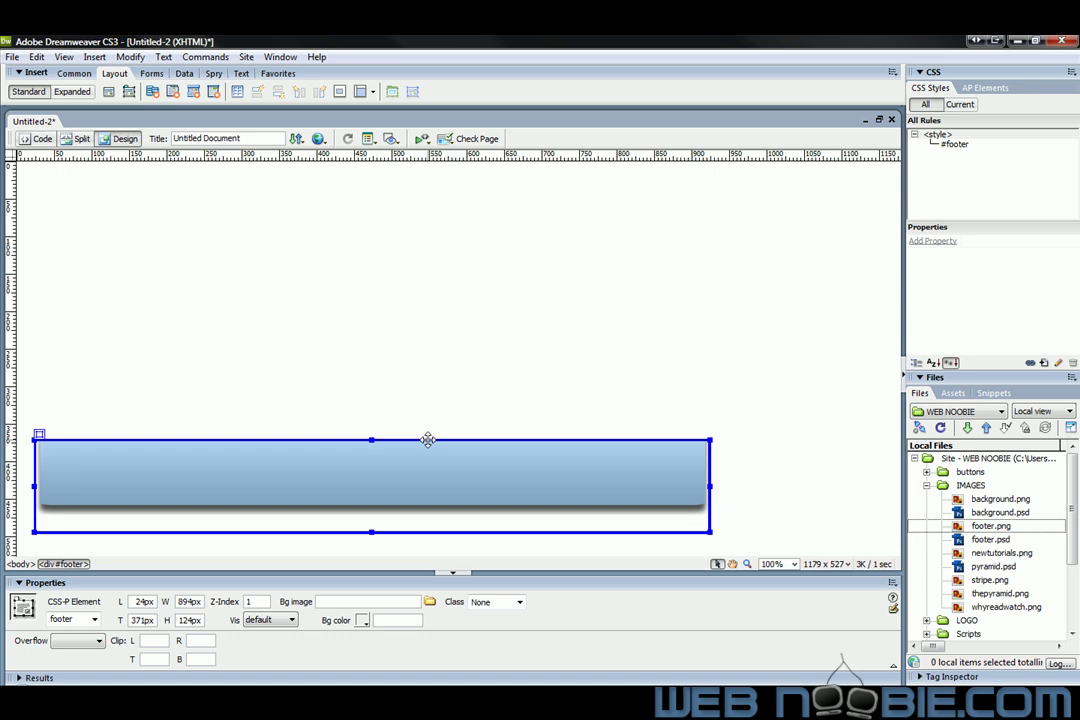
- Draw a second AP Div above the footer and insert the WEBNOOBIE.com logo from the LOGO folder
left_click_drag(428, 440, 378, 384)
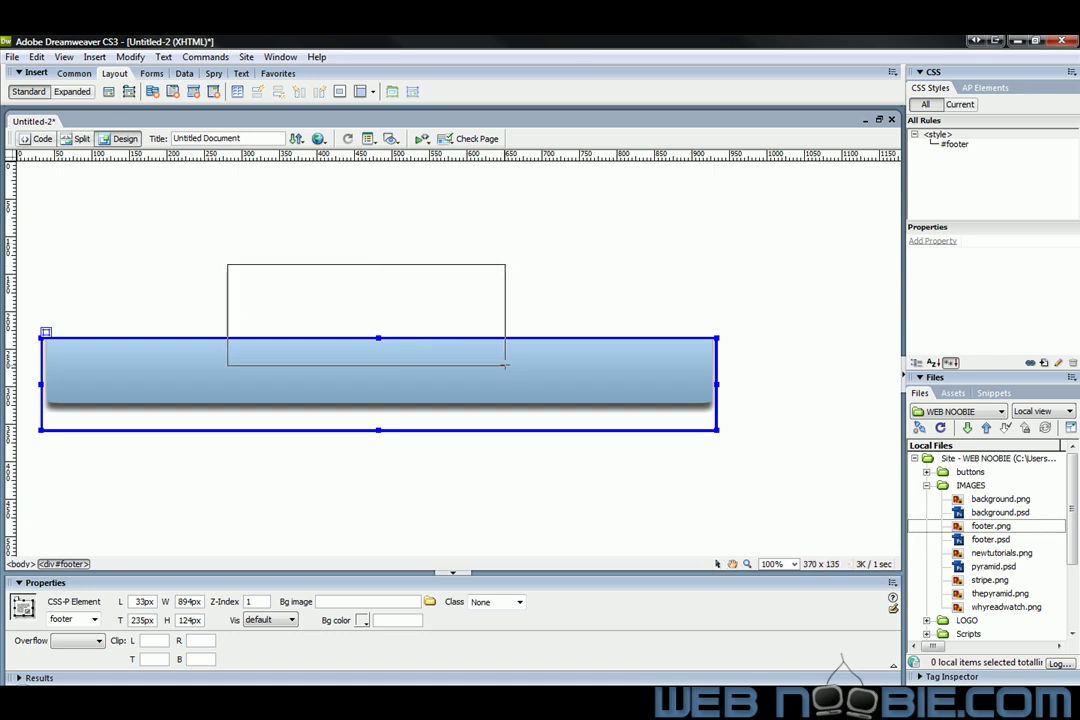
left_click(364, 300)
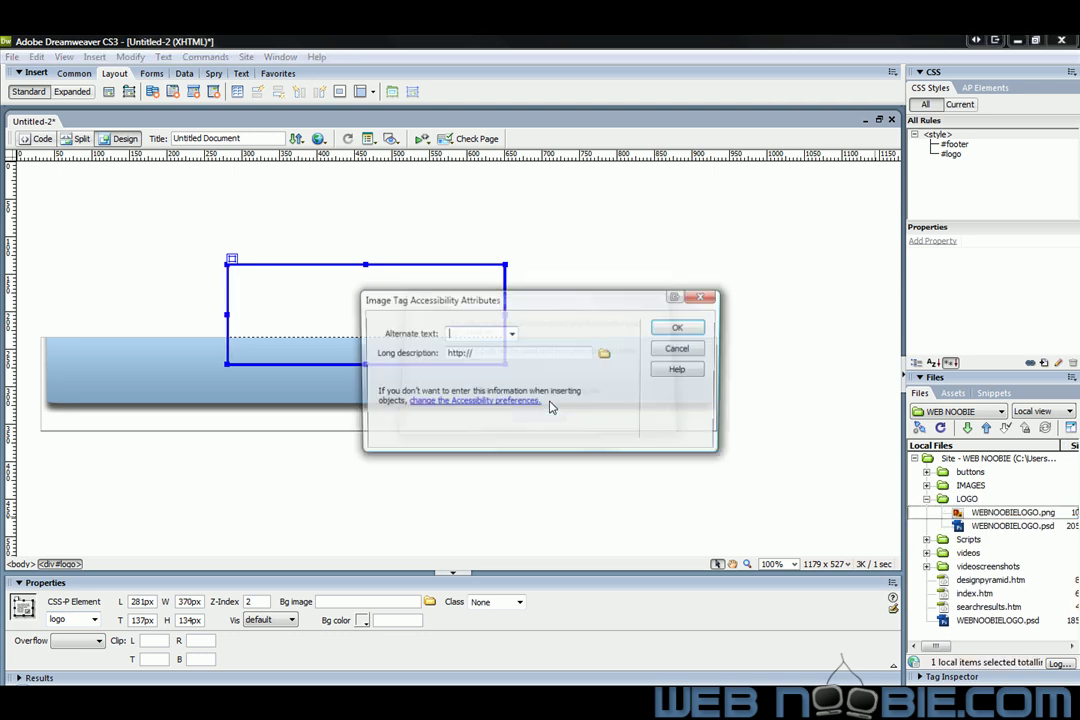
left_click(676, 328)
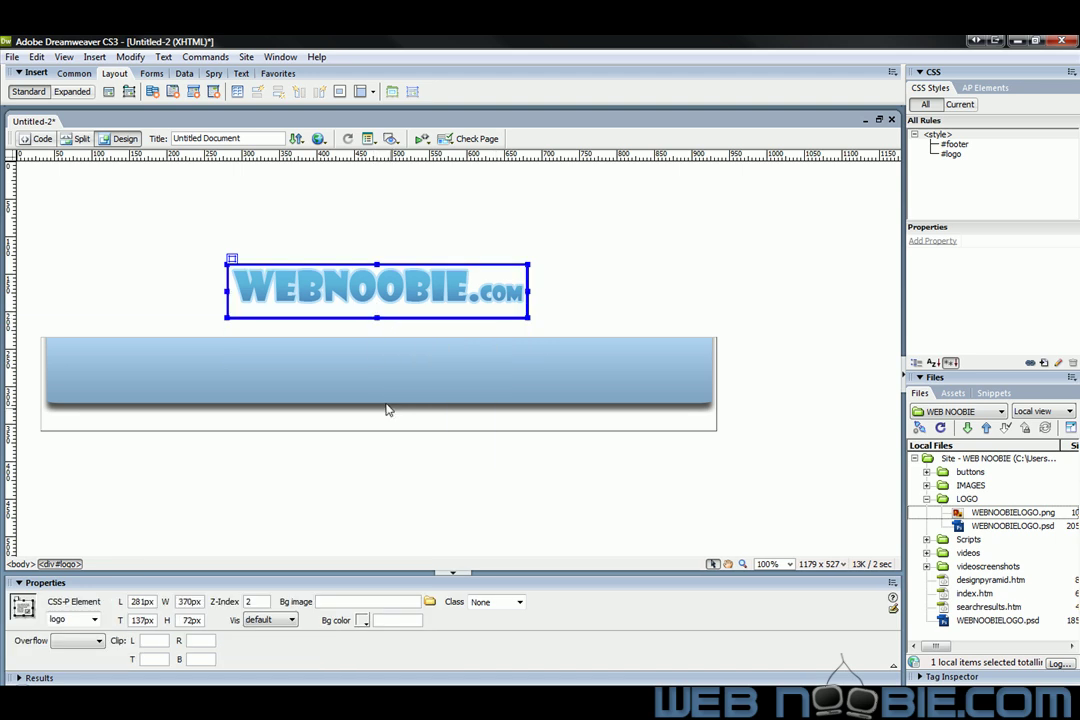
mouse_move(490, 288)
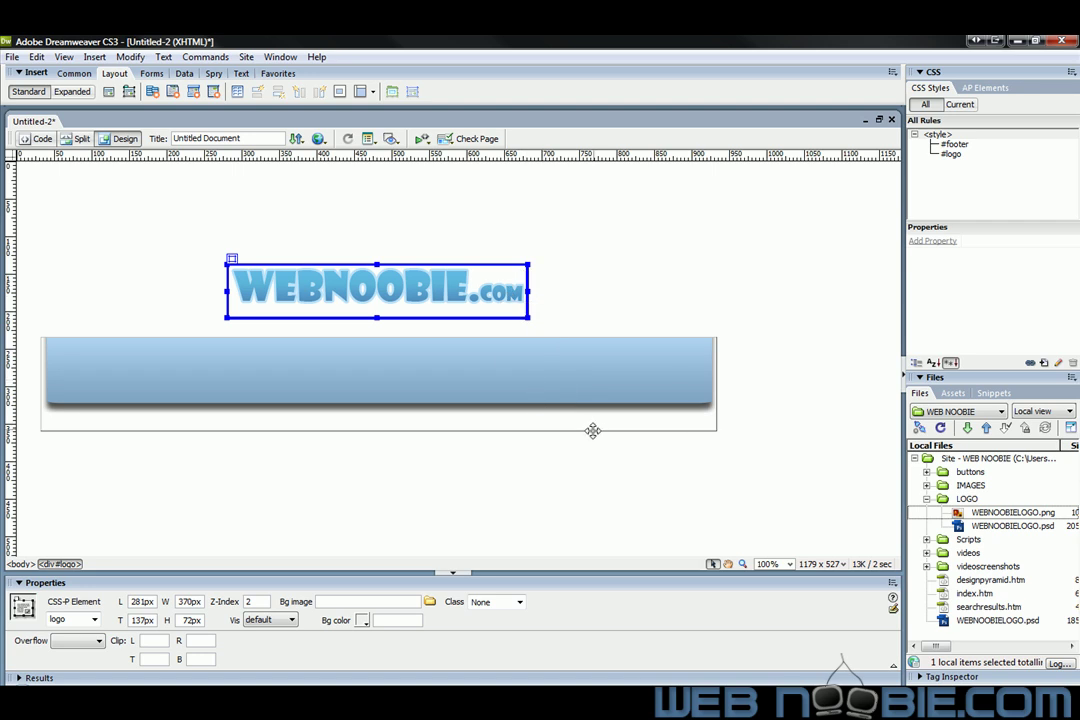
- Set the logo div's Z-Index to 1 in the Property inspector
left_click(376, 380)
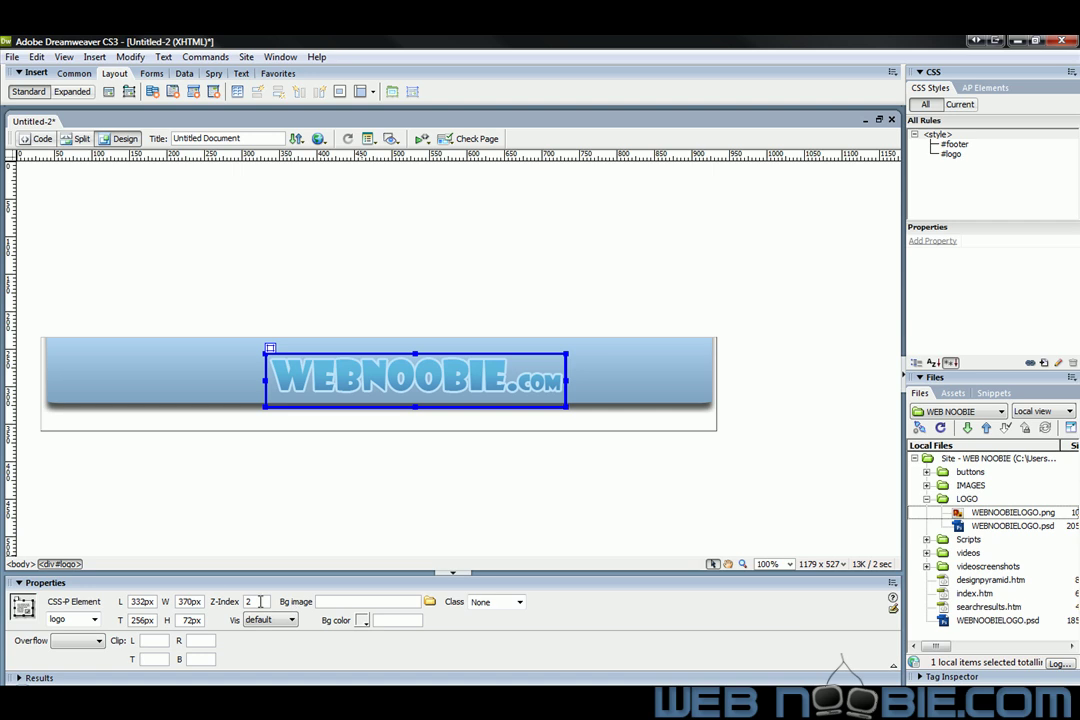
type("110px")
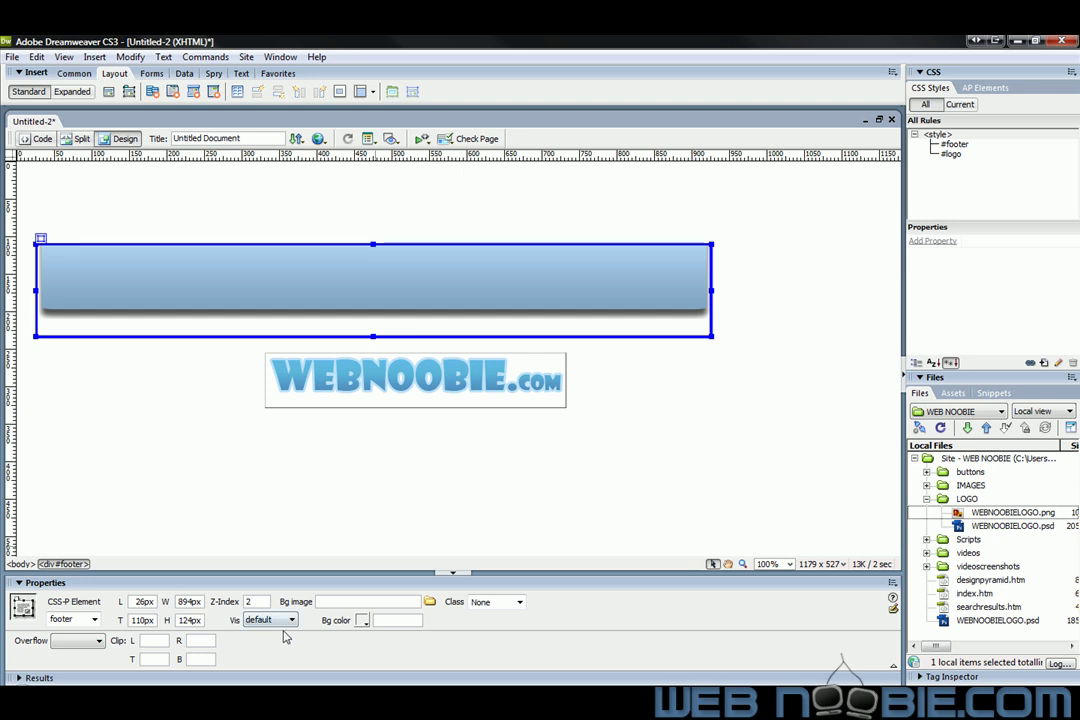
mouse_move(700, 436)
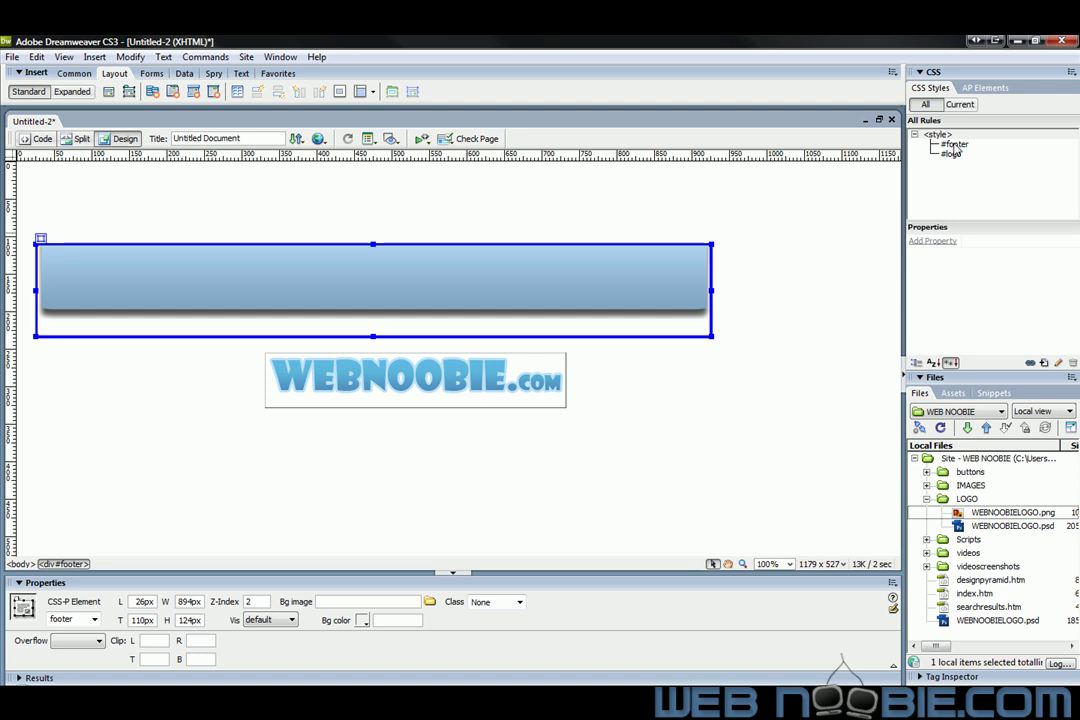
- Show all style rules in the CSS Styles panel and select the #footer rule
left_click(952, 144)
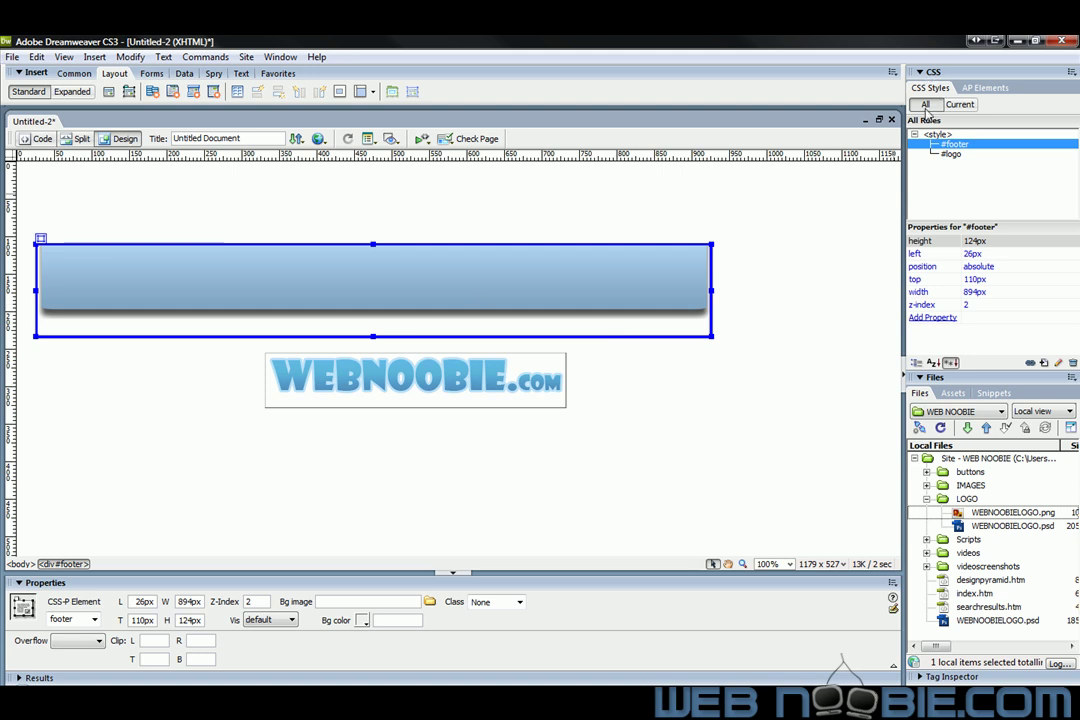
left_click(914, 134)
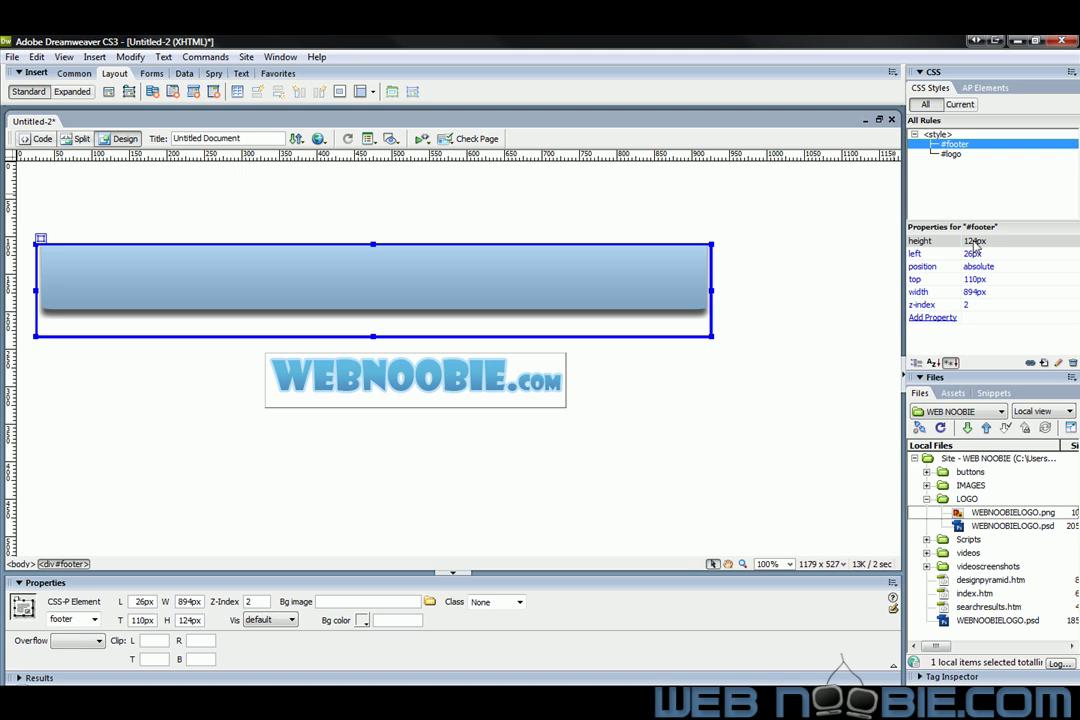
mouse_move(948, 244)
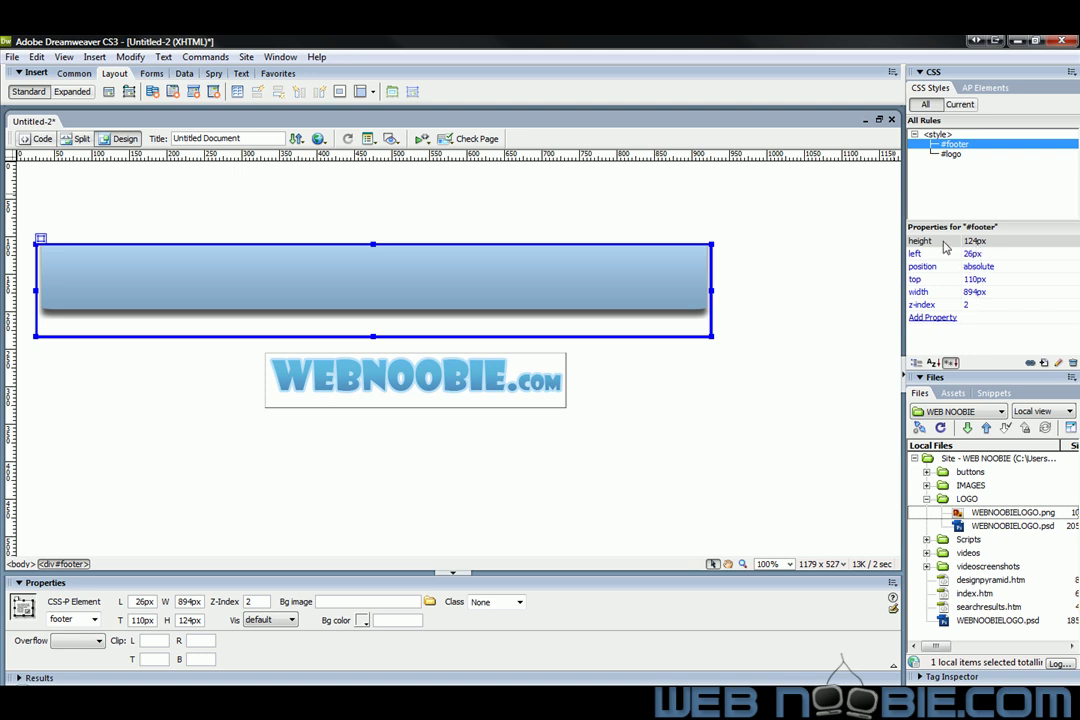
mouse_move(978, 248)
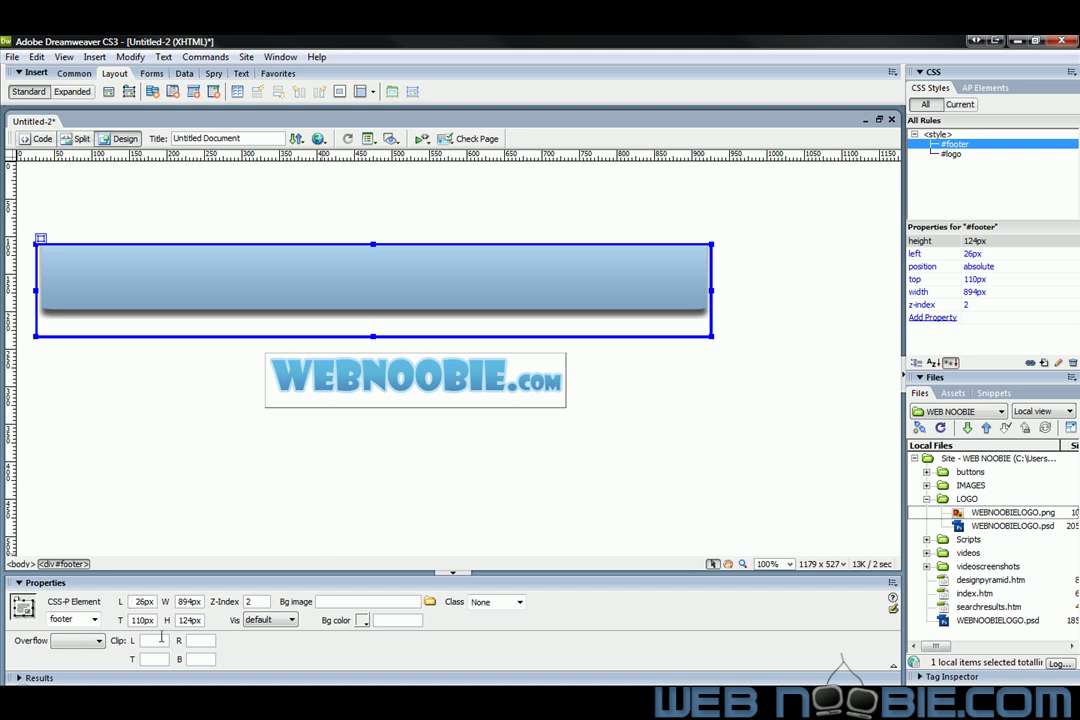
mouse_move(710, 450)
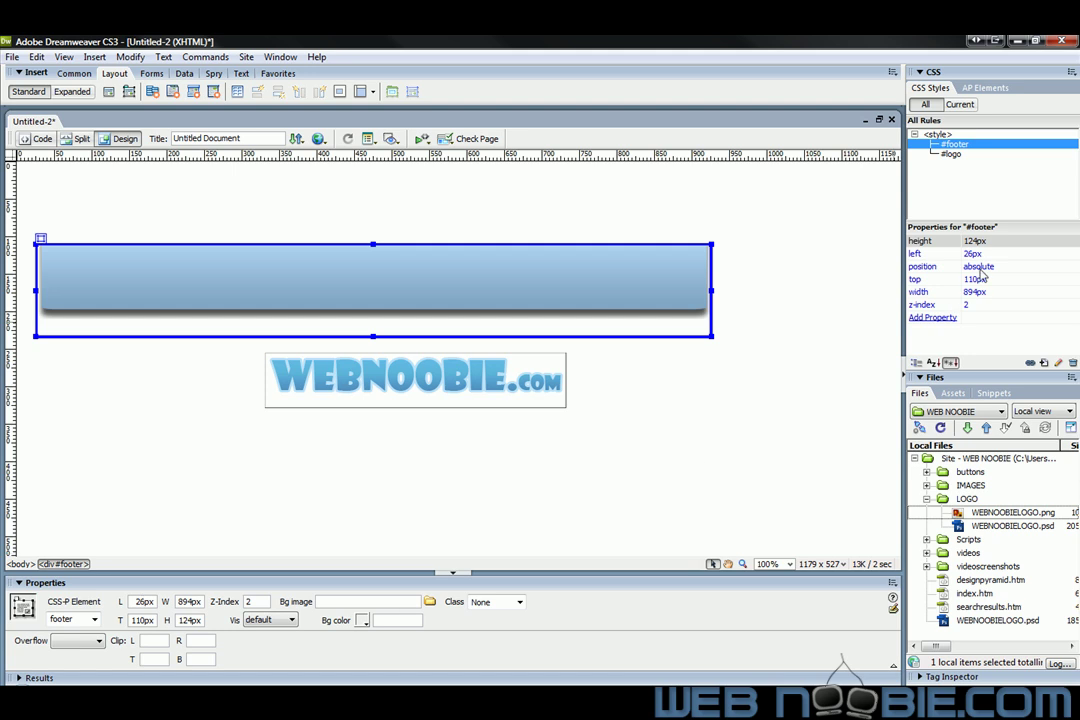
mouse_move(948, 318)
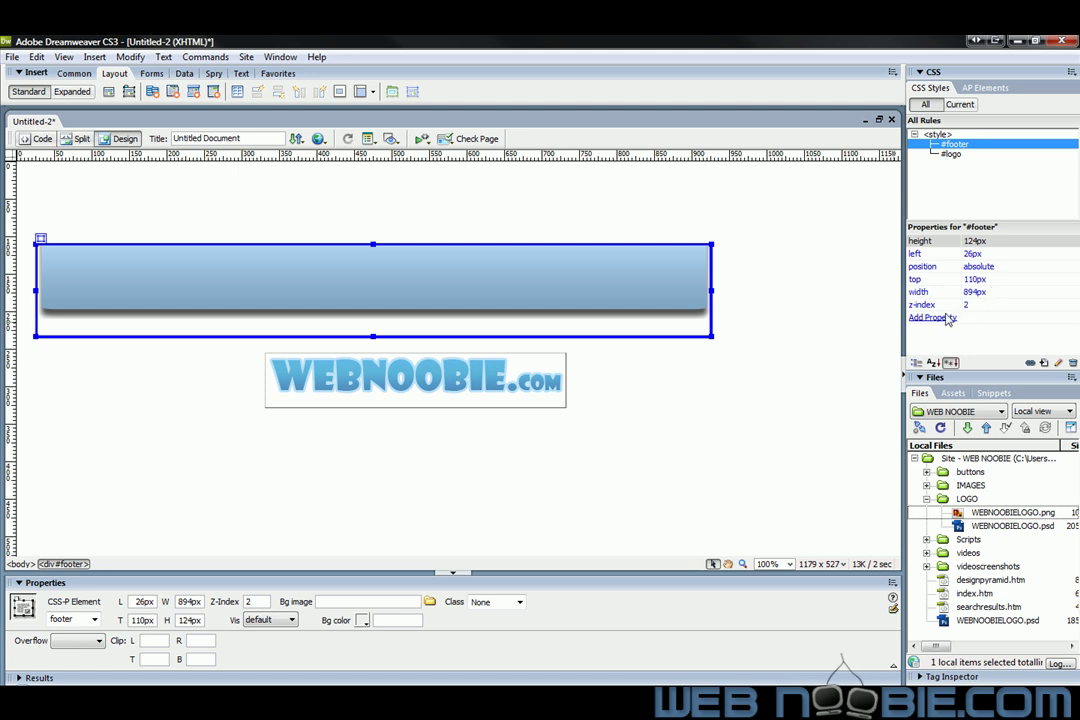
mouse_move(980, 304)
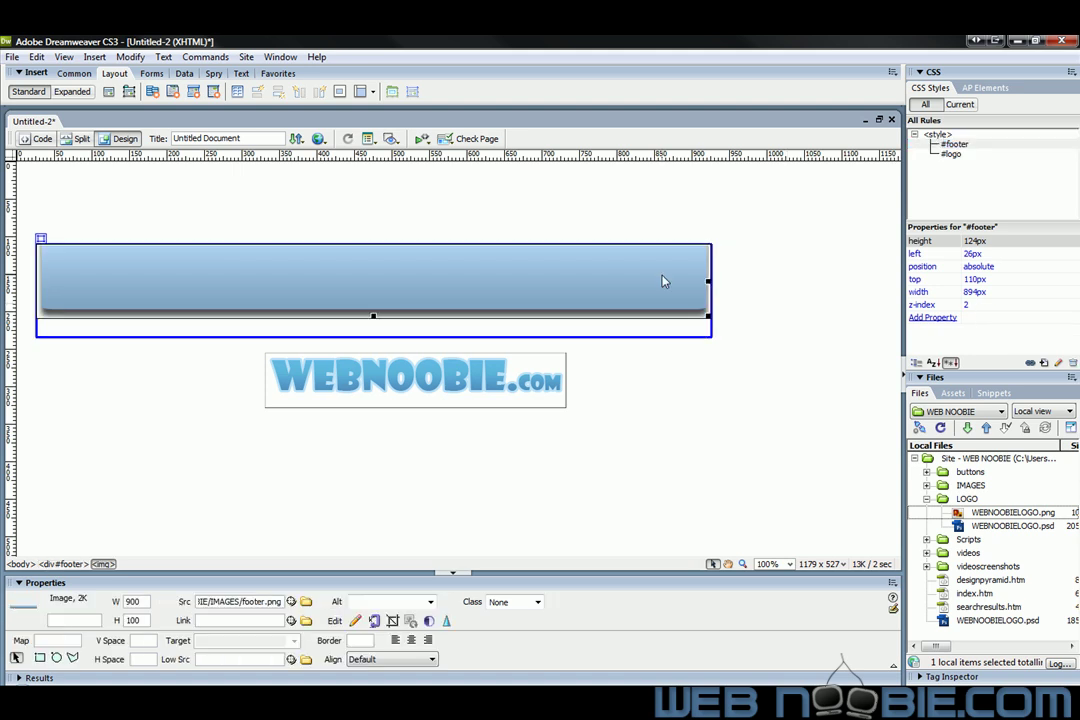
- Replace the footer div's inline image with footer.png as the #footer background image
left_click(708, 264)
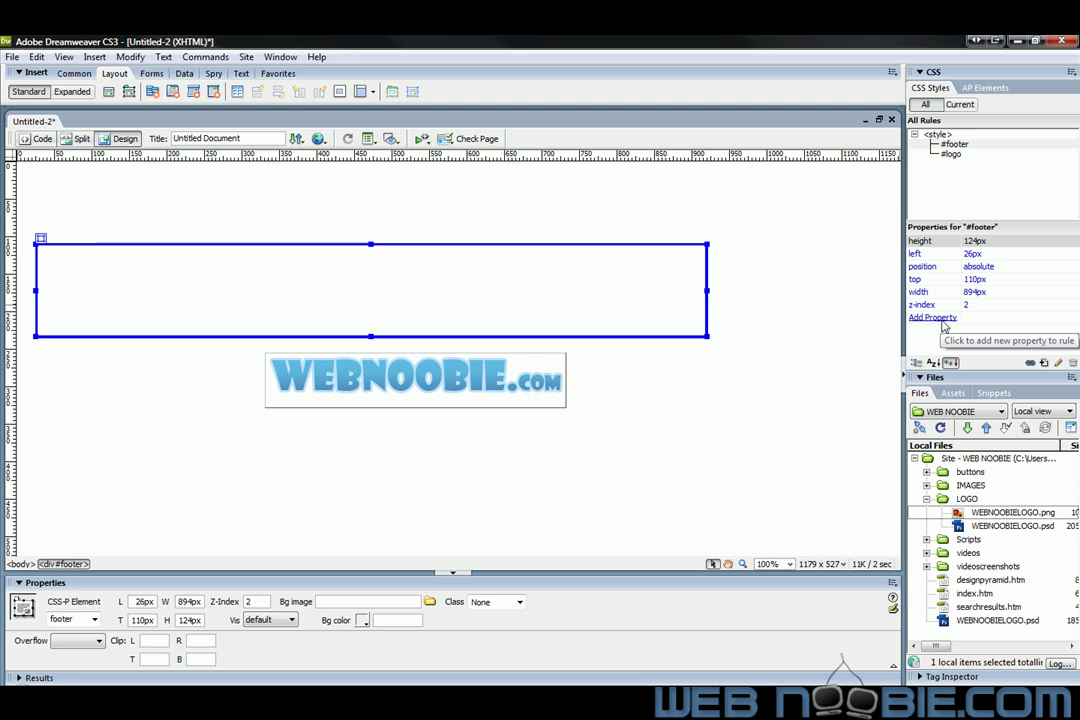
left_click(932, 316)
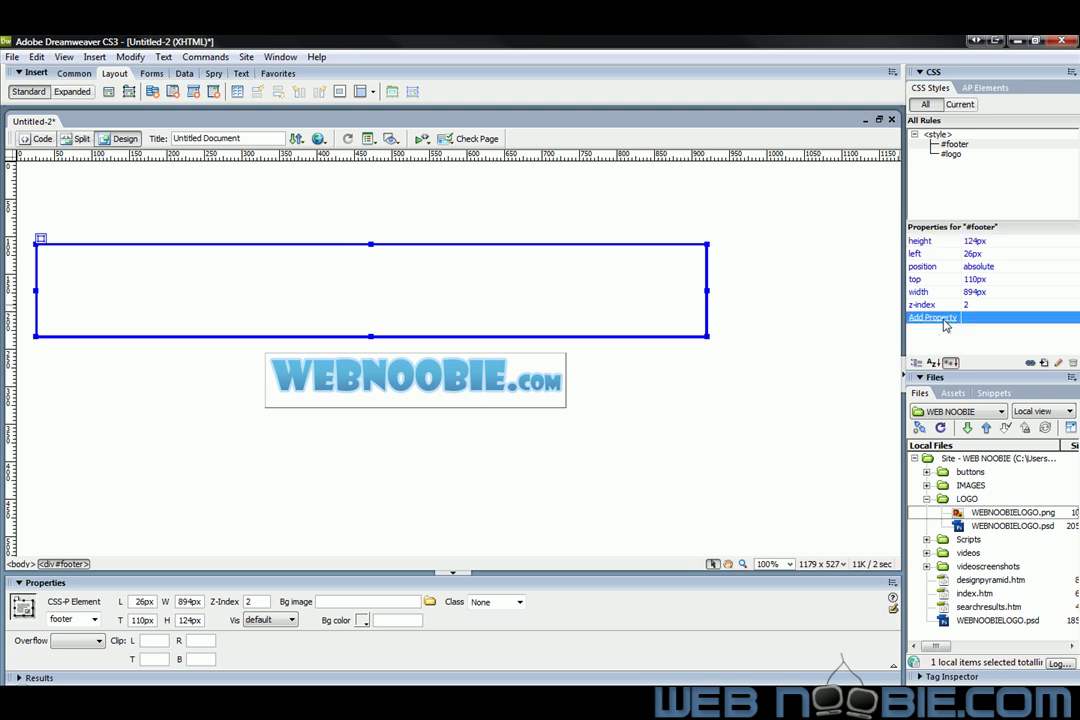
left_click(932, 316)
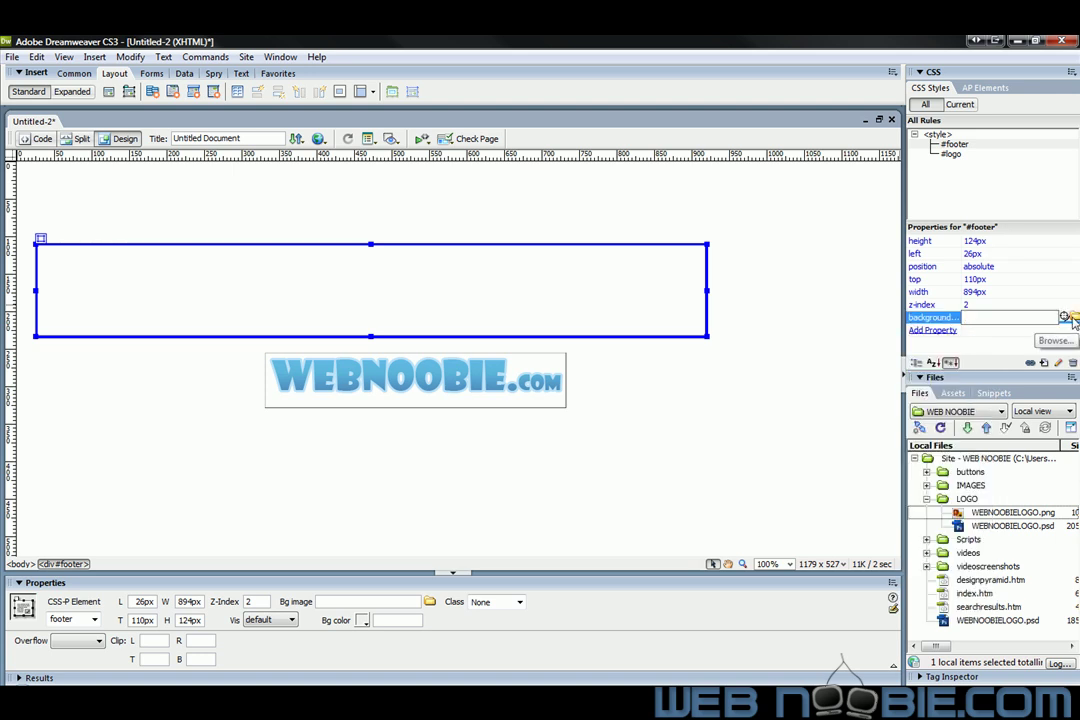
left_click(1066, 316)
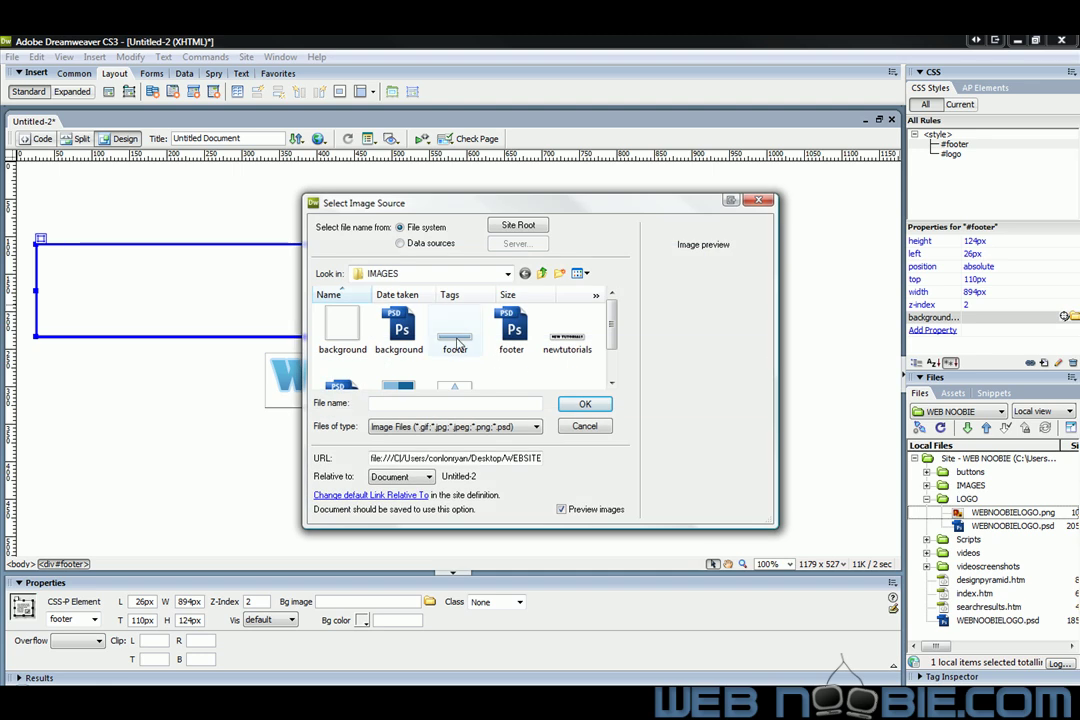
left_click(454, 324)
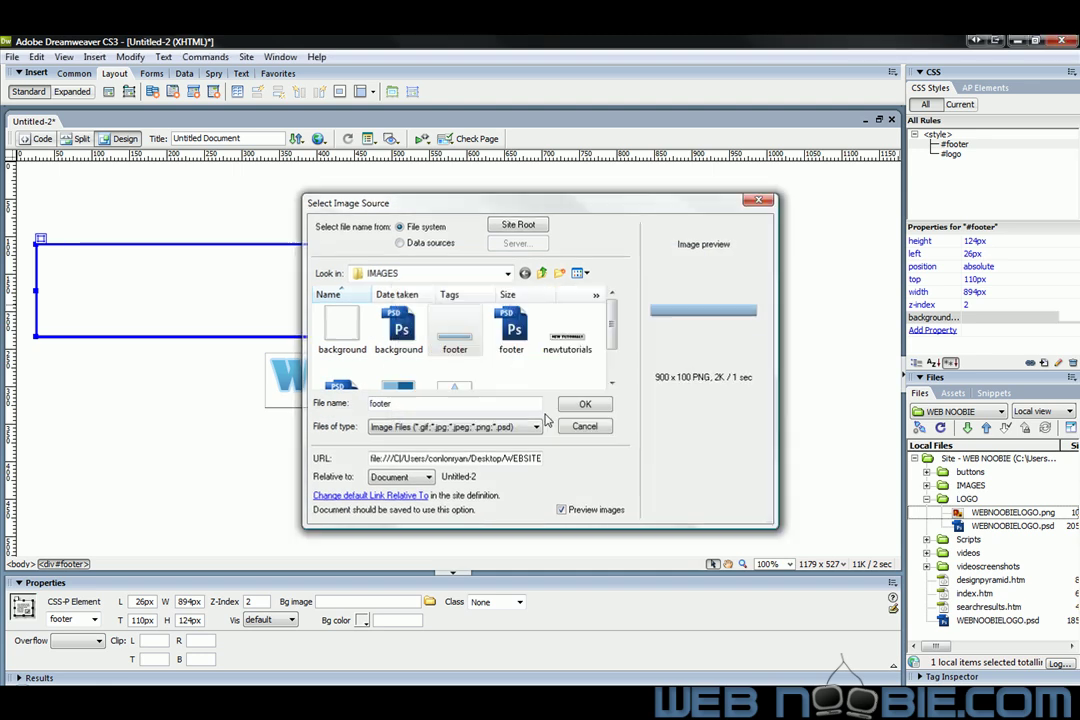
left_click(584, 404)
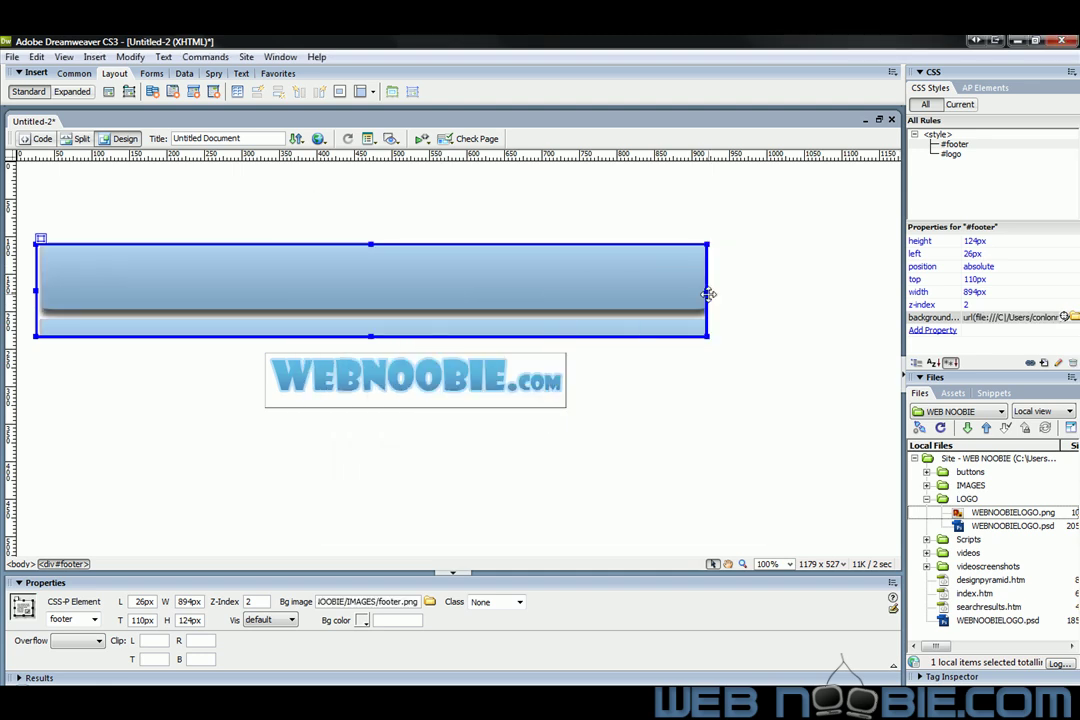
- Drag the footer div's right handle out to a width of about 1006px
left_click_drag(708, 292, 740, 292)
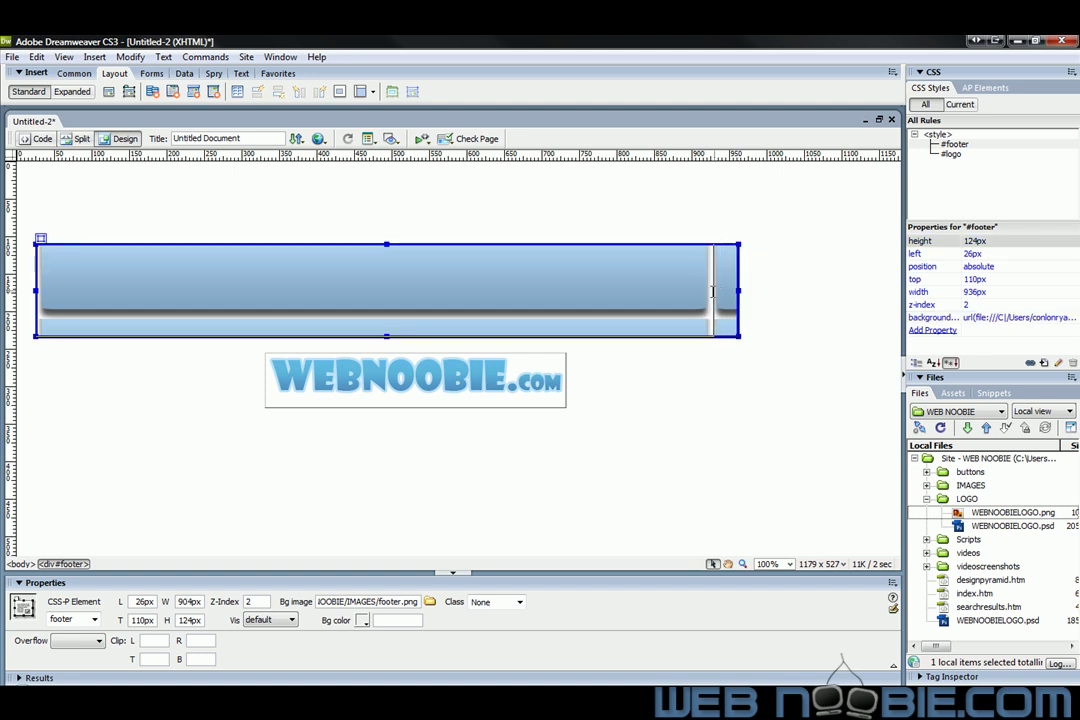
left_click_drag(738, 288, 716, 288)
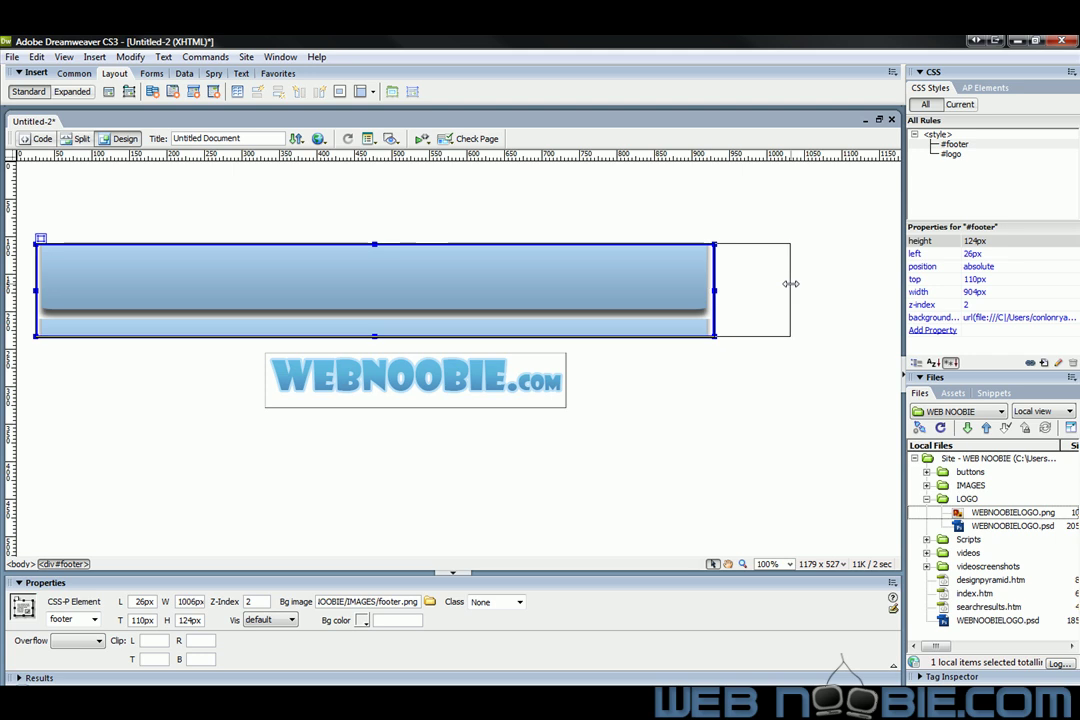
left_click_drag(714, 284, 790, 284)
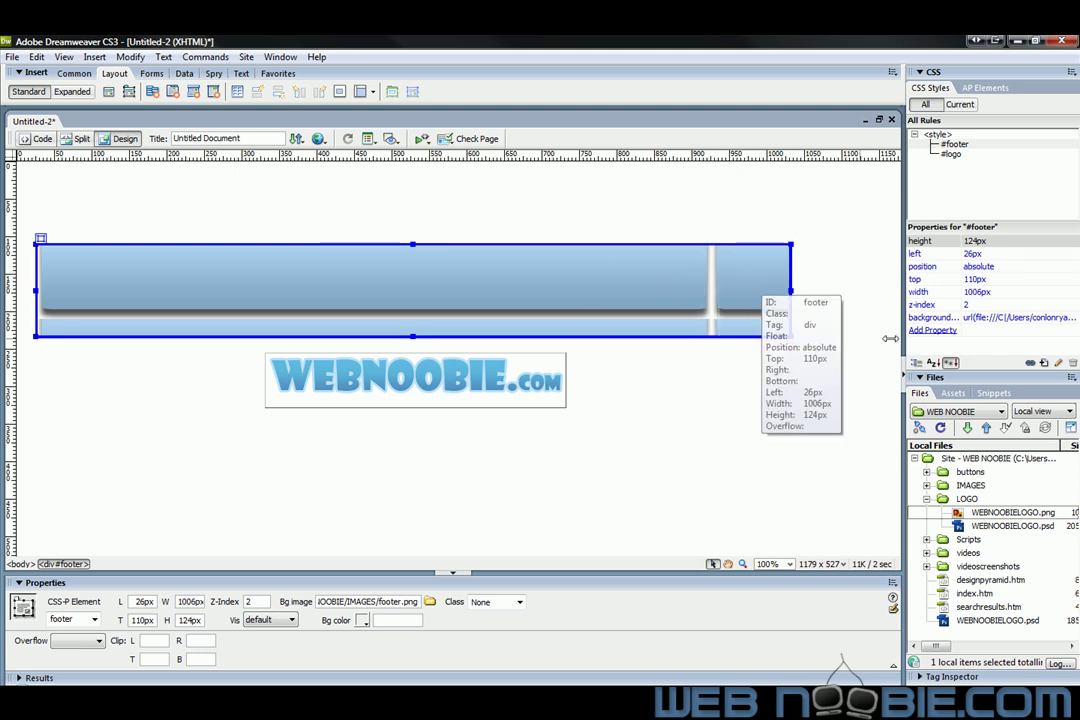
- Add background-repeat no-repeat to #footer, trying repeat-x before settling on no-repeat
left_click(932, 330)
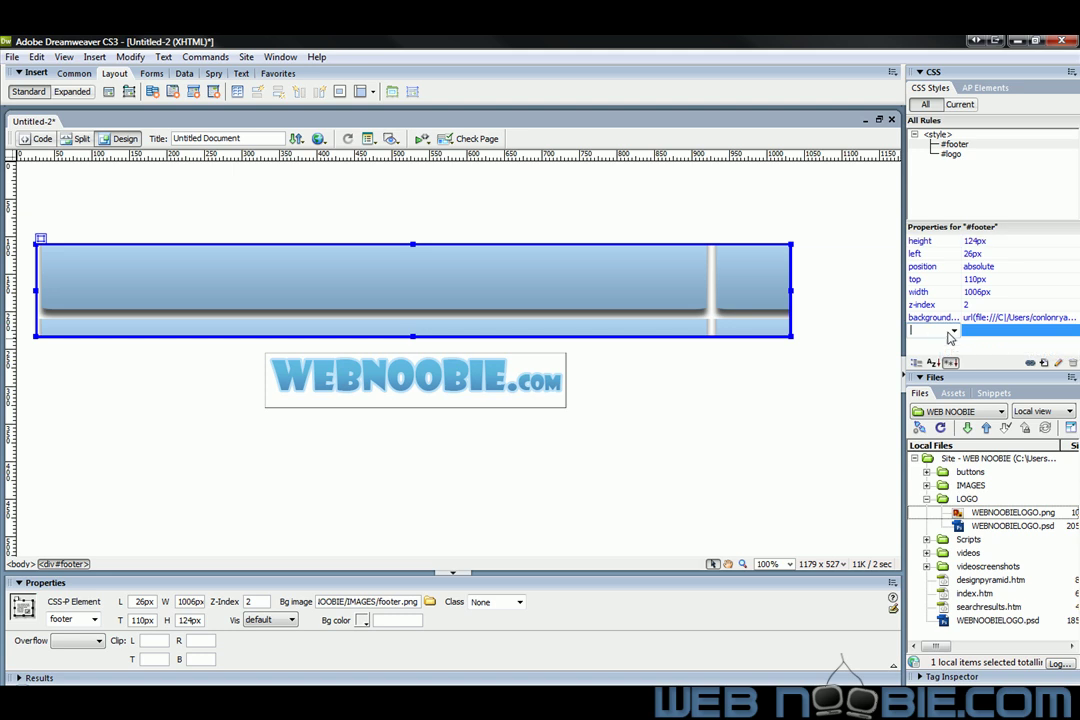
left_click(930, 332)
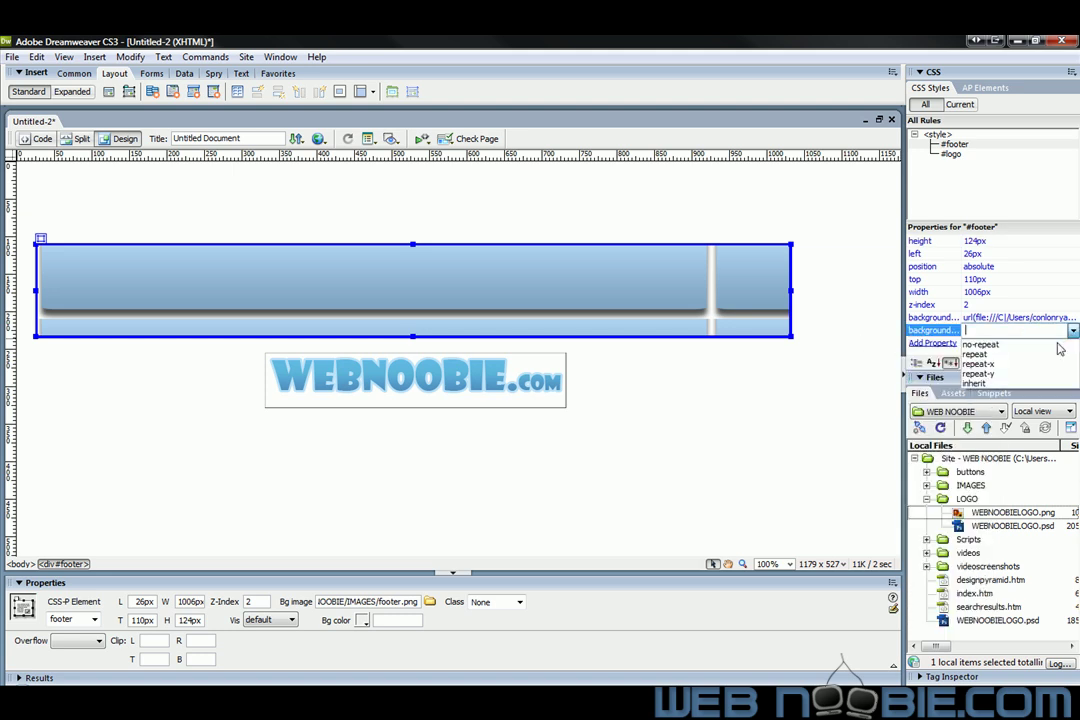
left_click(980, 344)
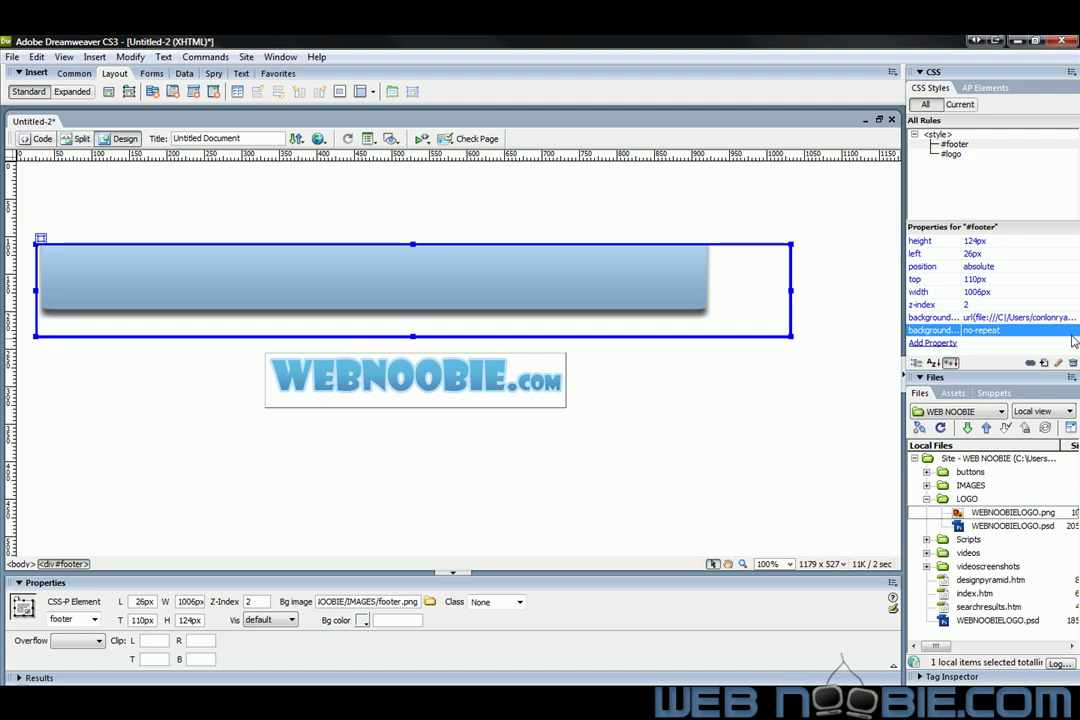
left_click(1072, 330)
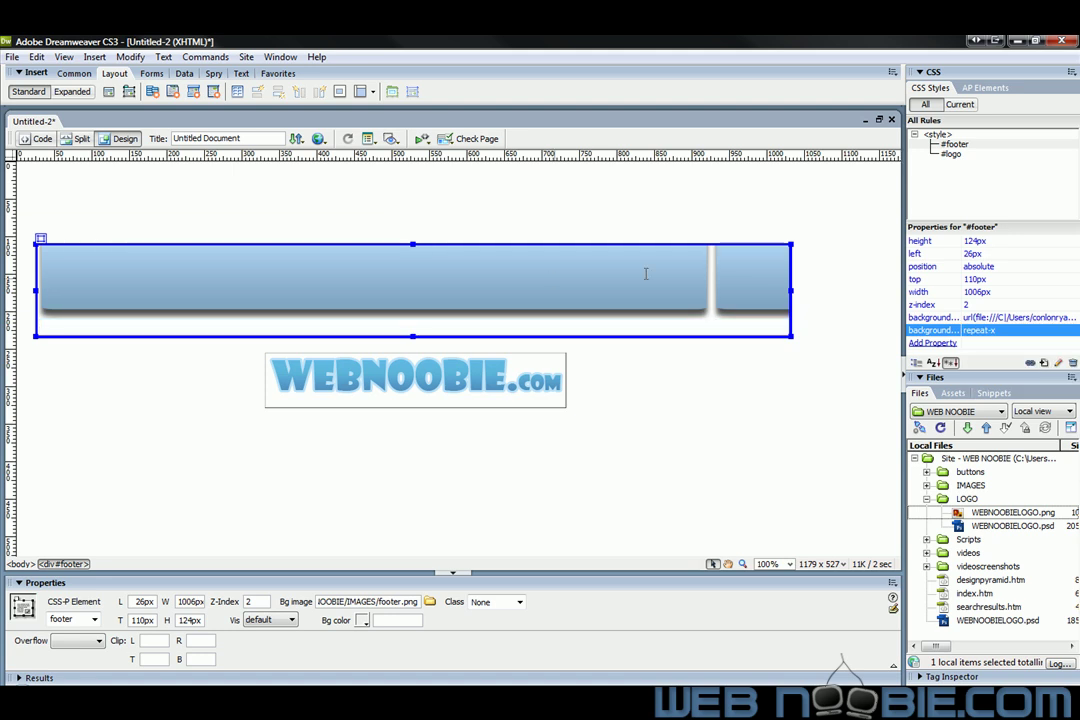
left_click(1000, 330)
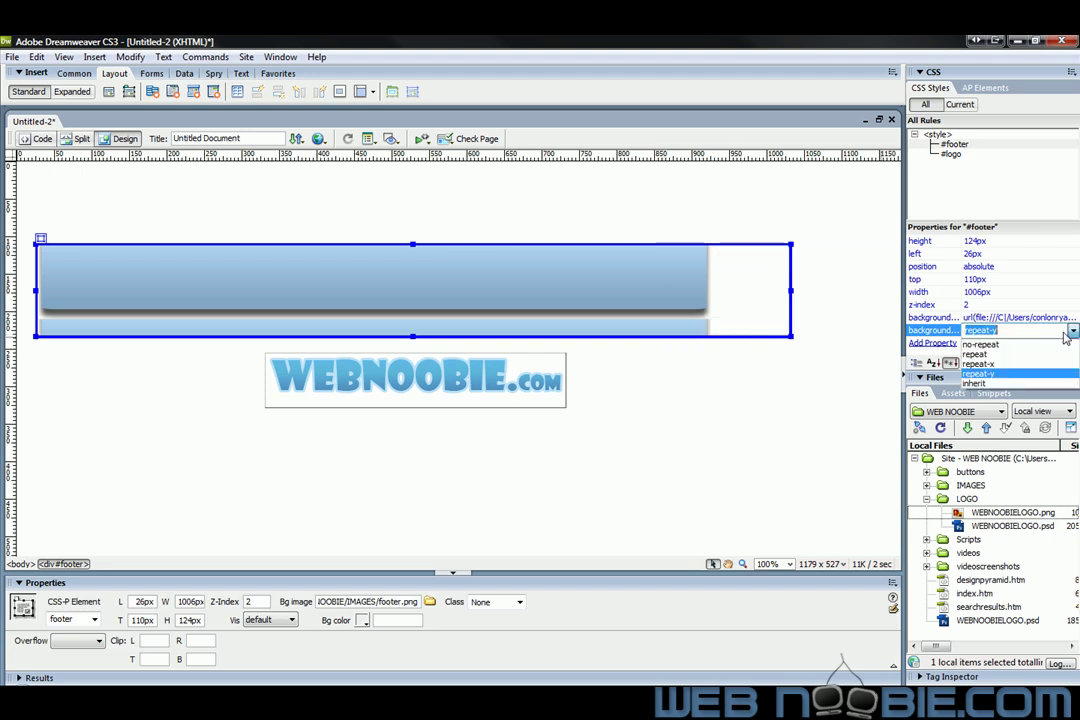
left_click(982, 344)
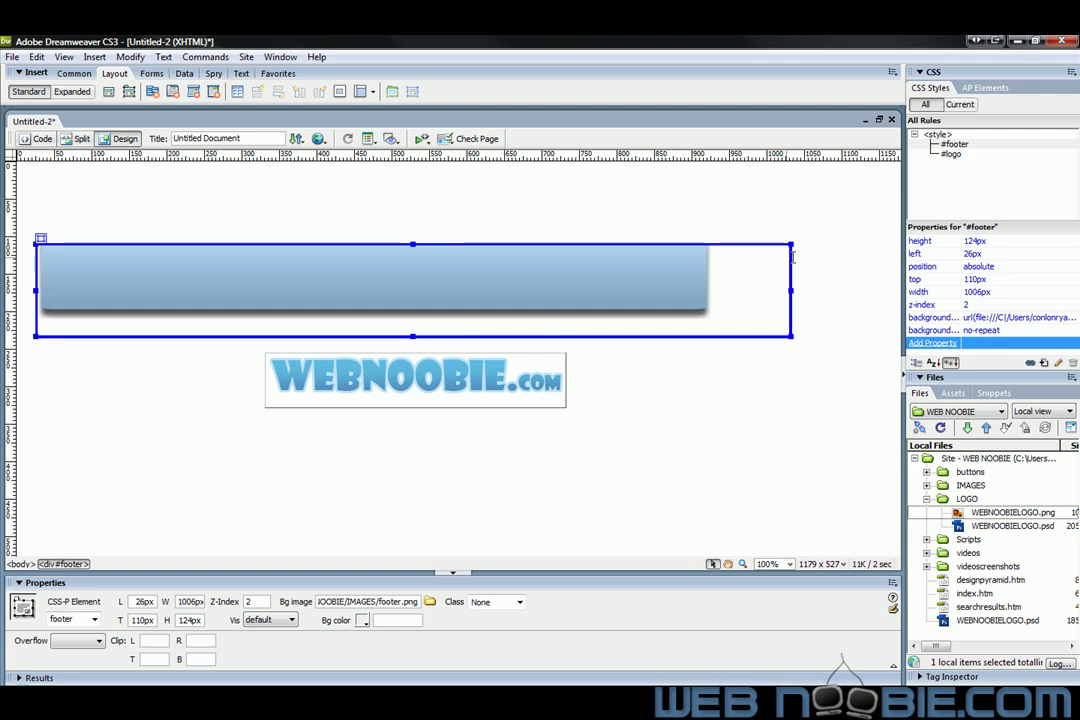
- Narrow the footer div to about 916px and add background-color #00FF00 to #footer
left_click_drag(790, 290, 704, 292)
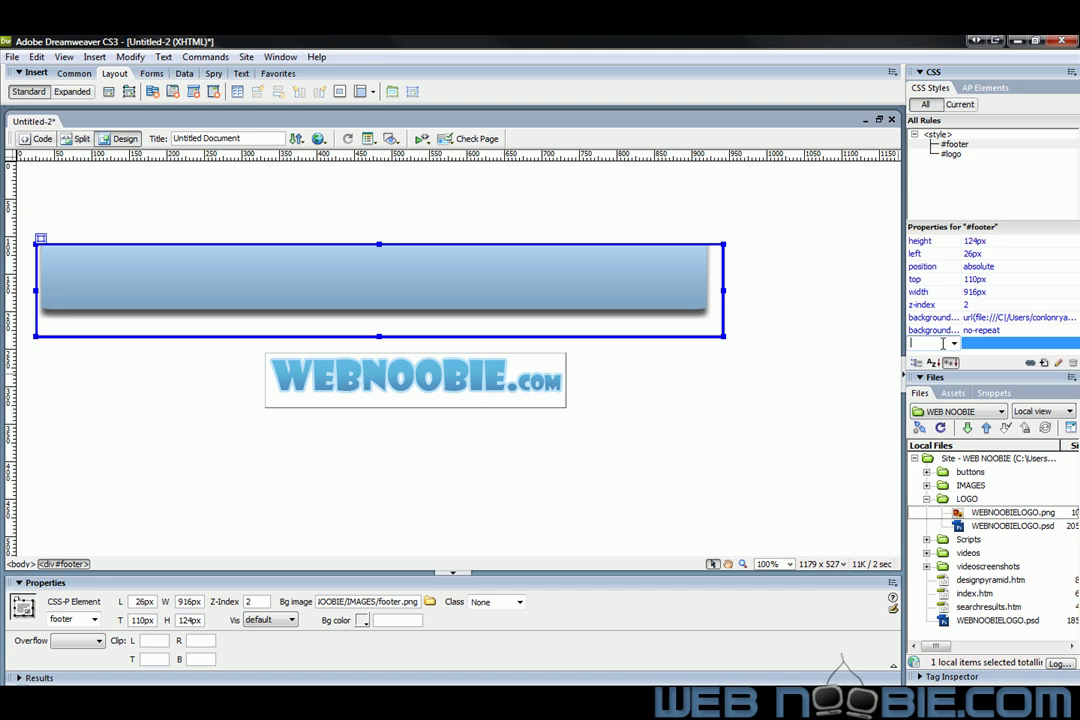
left_click(952, 344)
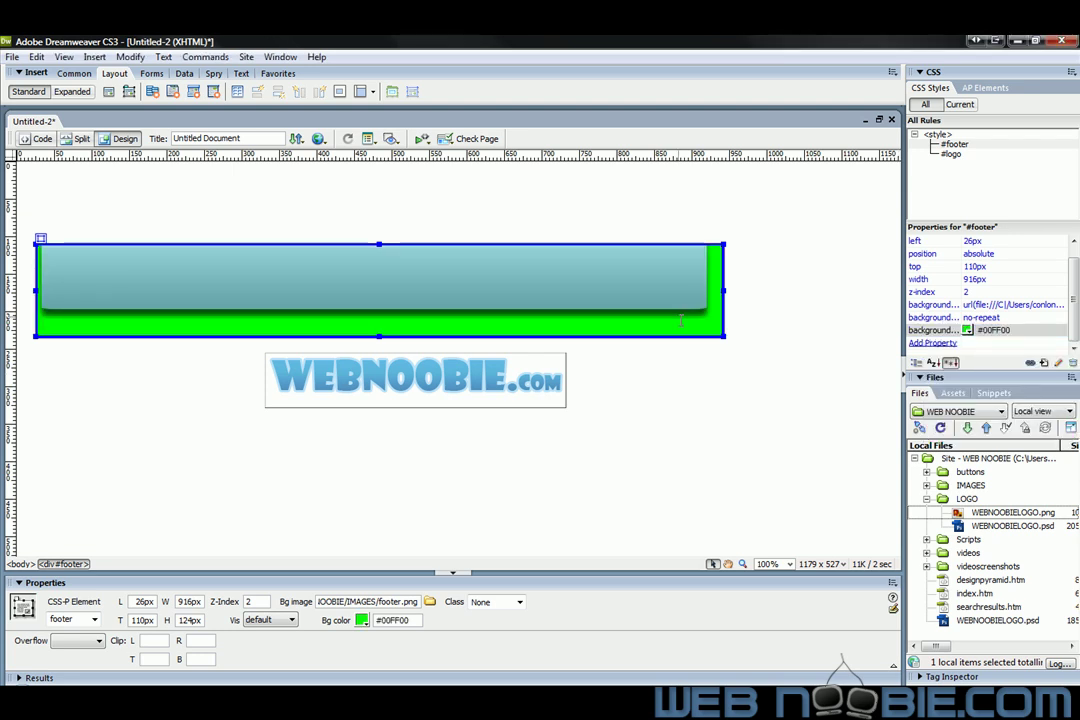
left_click(932, 342)
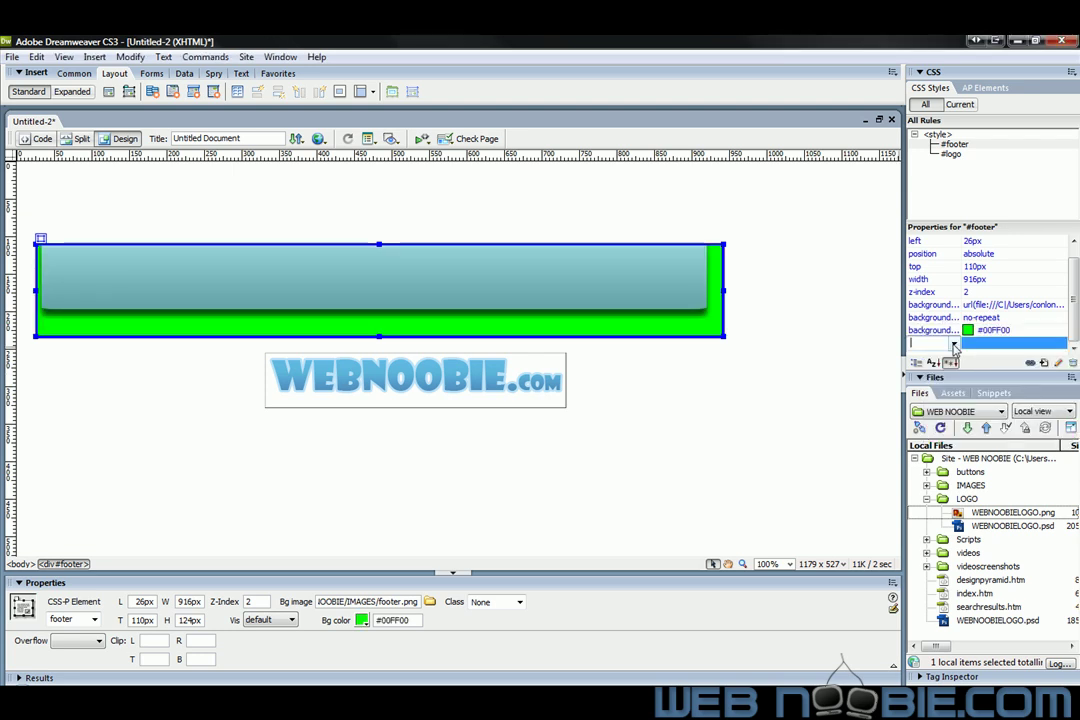
left_click(924, 344)
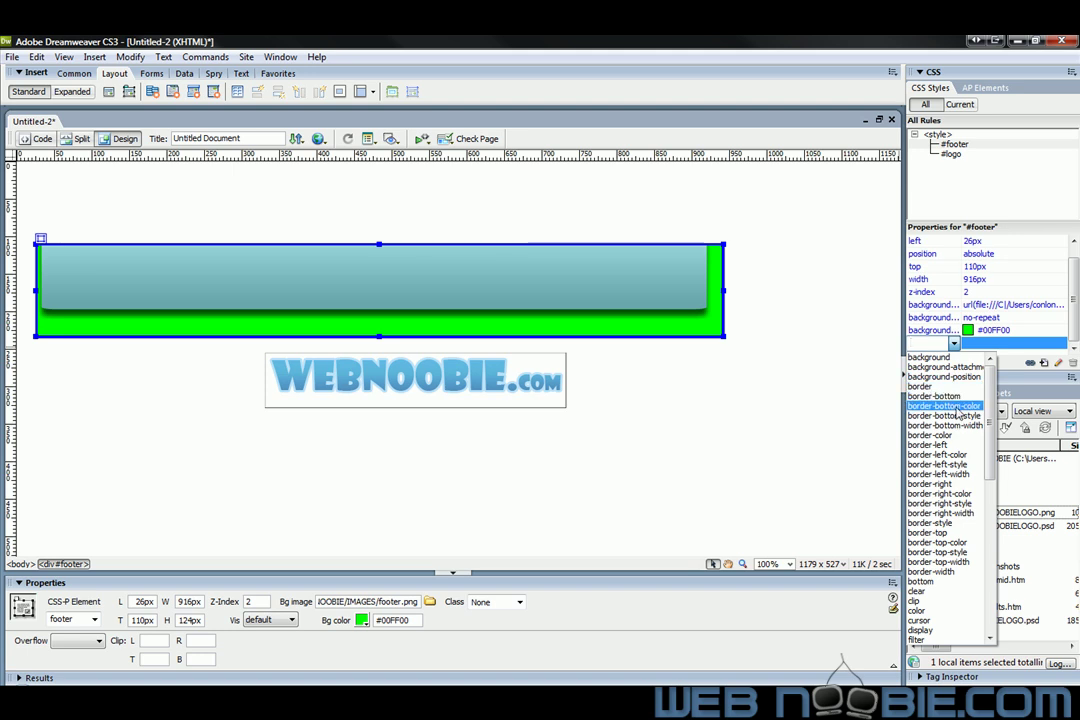
mouse_move(944, 424)
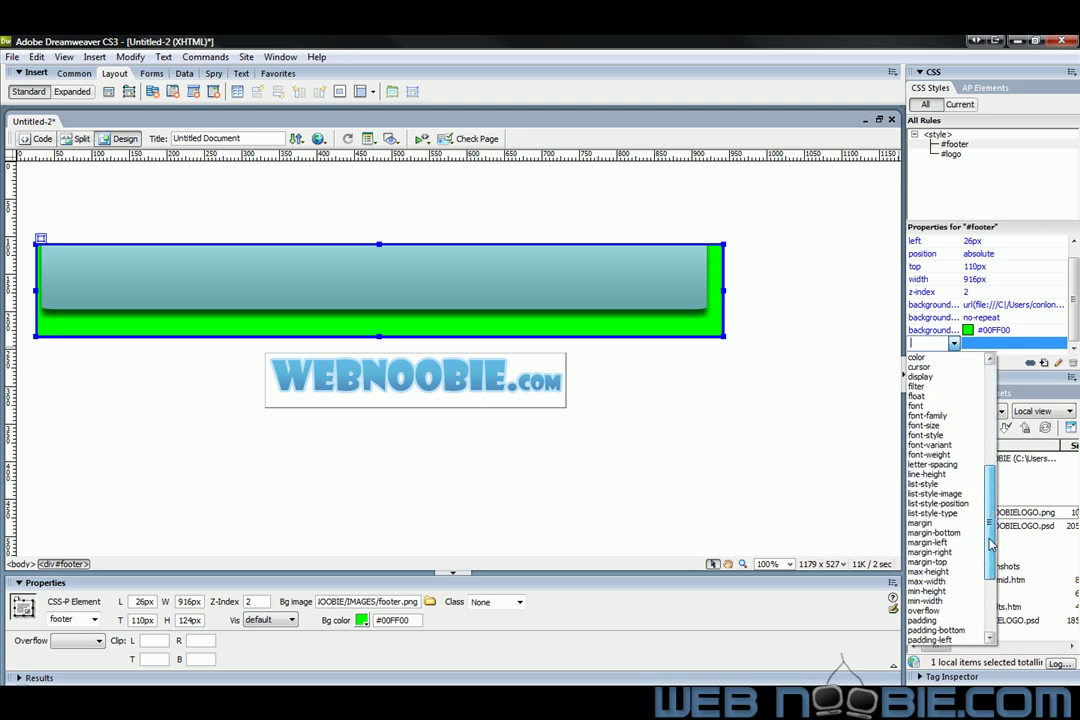
scroll("down", 3)
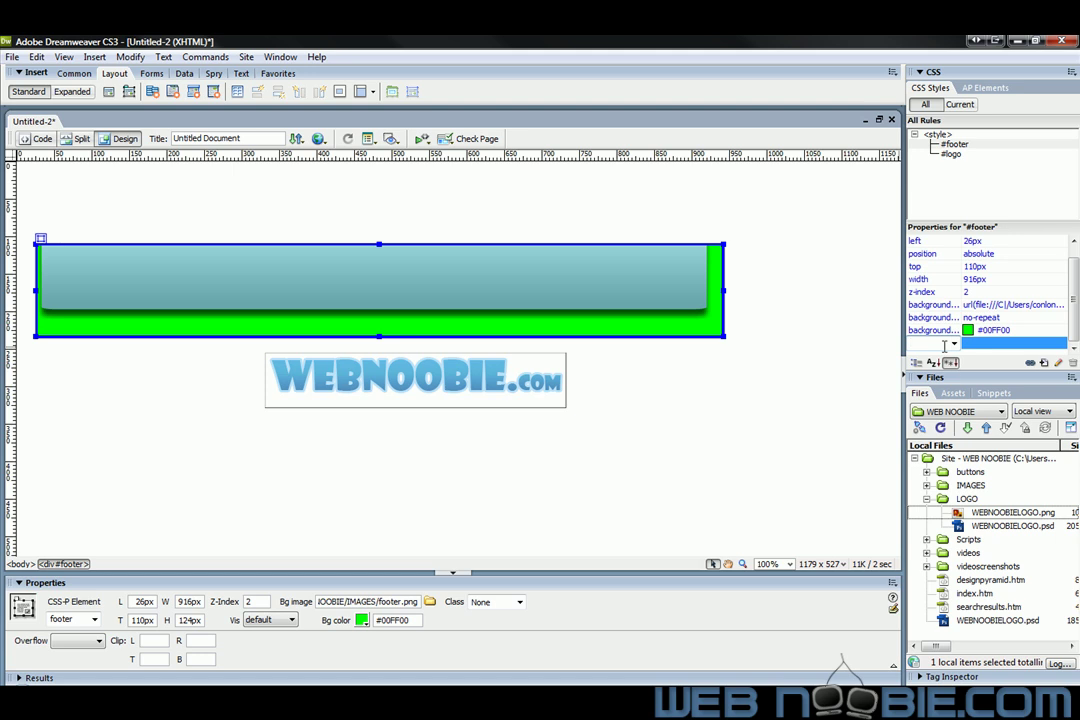
mouse_move(944, 344)
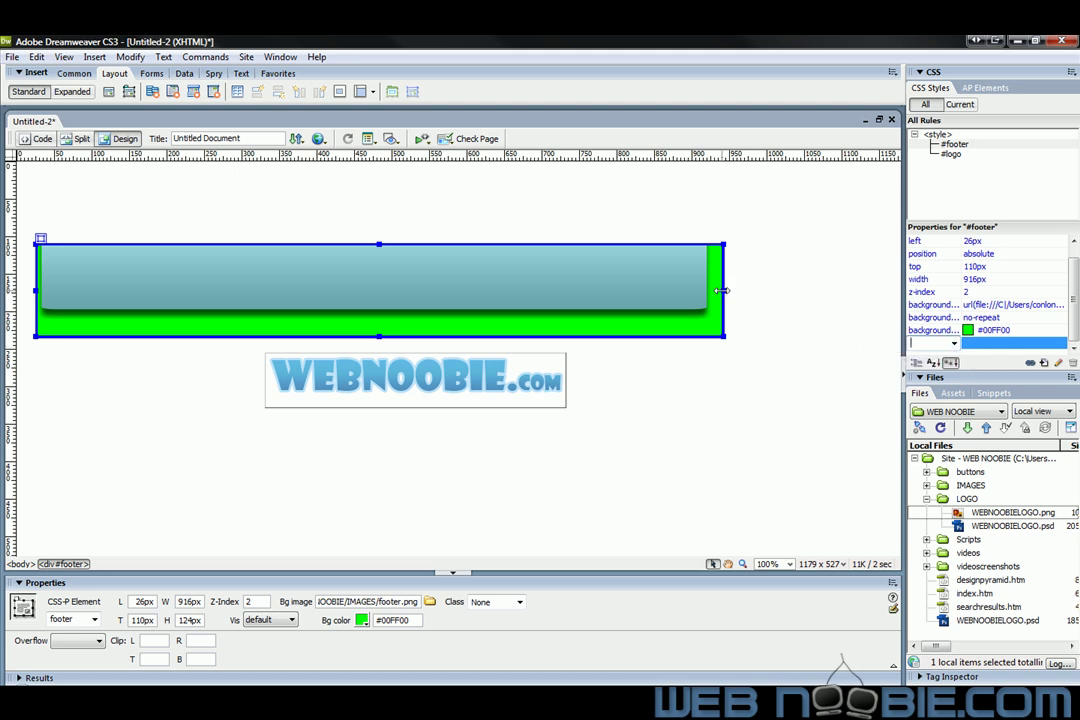
- Widen the footer to about 1009px and drag the logo div onto the footer
left_click_drag(724, 290, 792, 290)
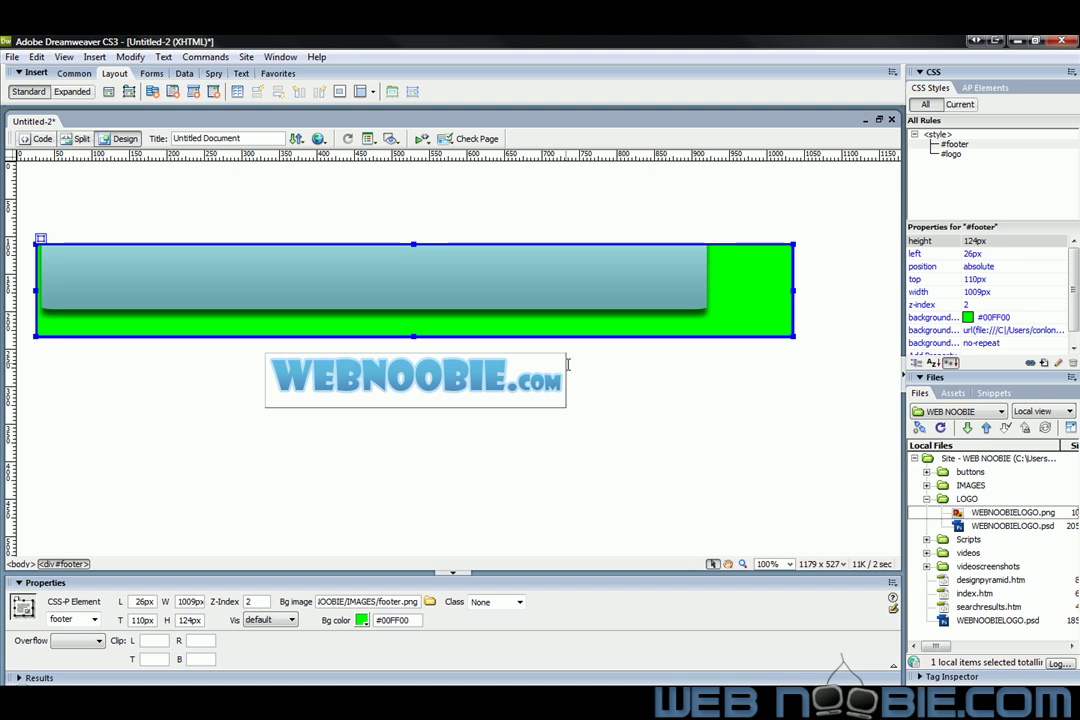
mouse_move(564, 360)
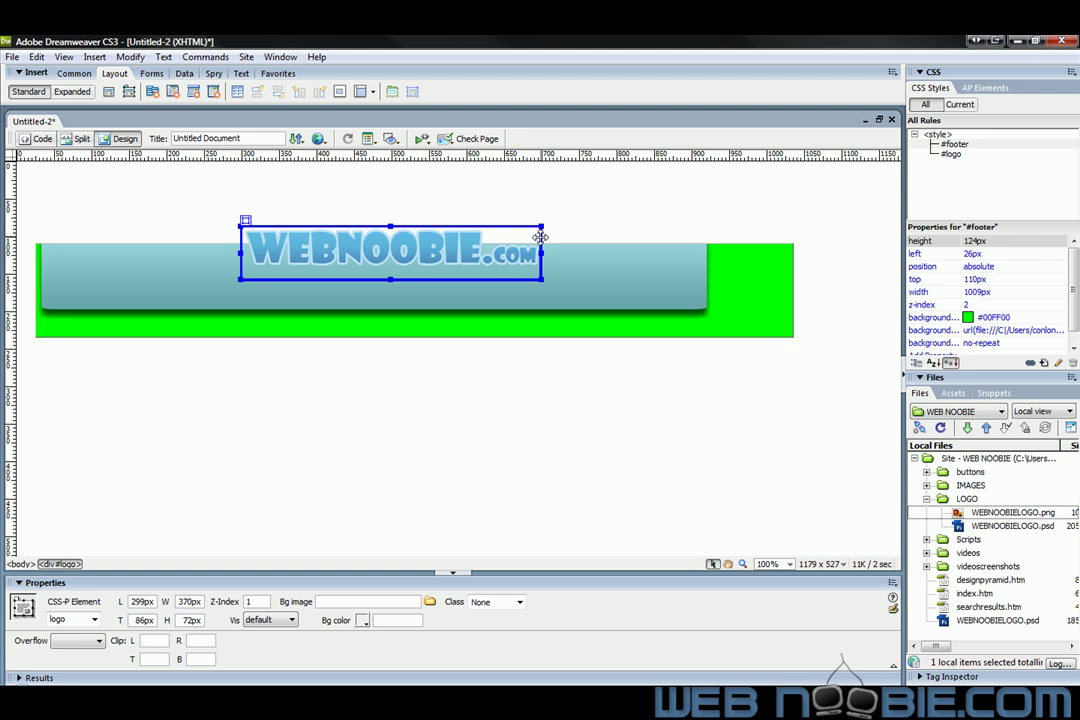
left_click_drag(390, 252, 576, 382)
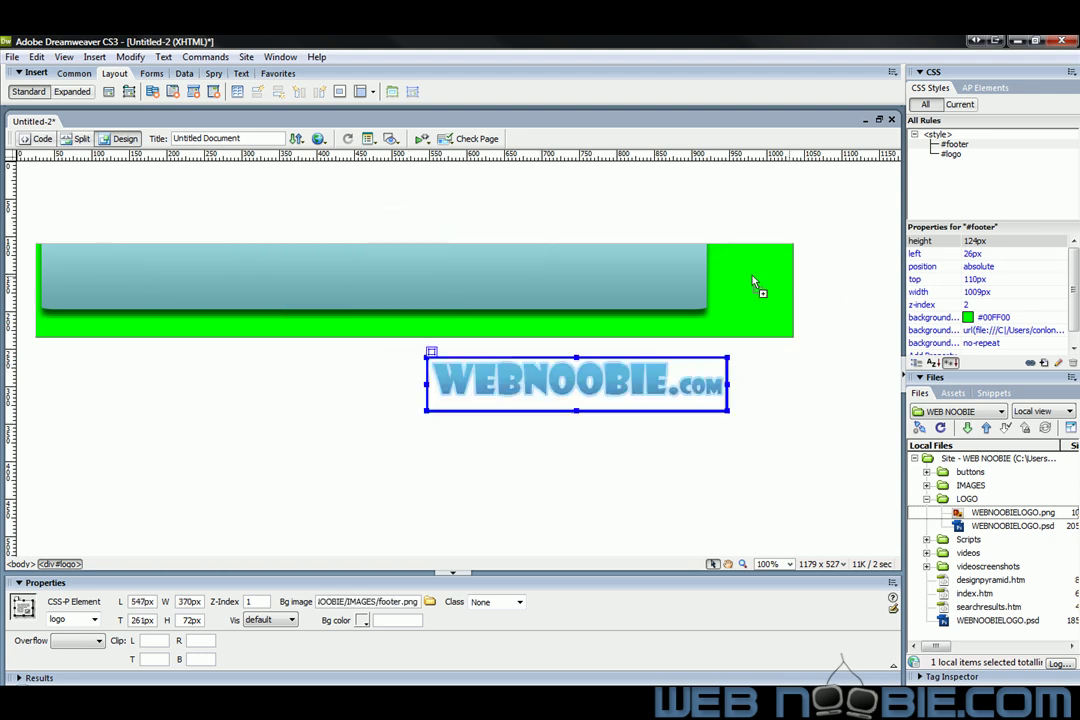
left_click(760, 280)
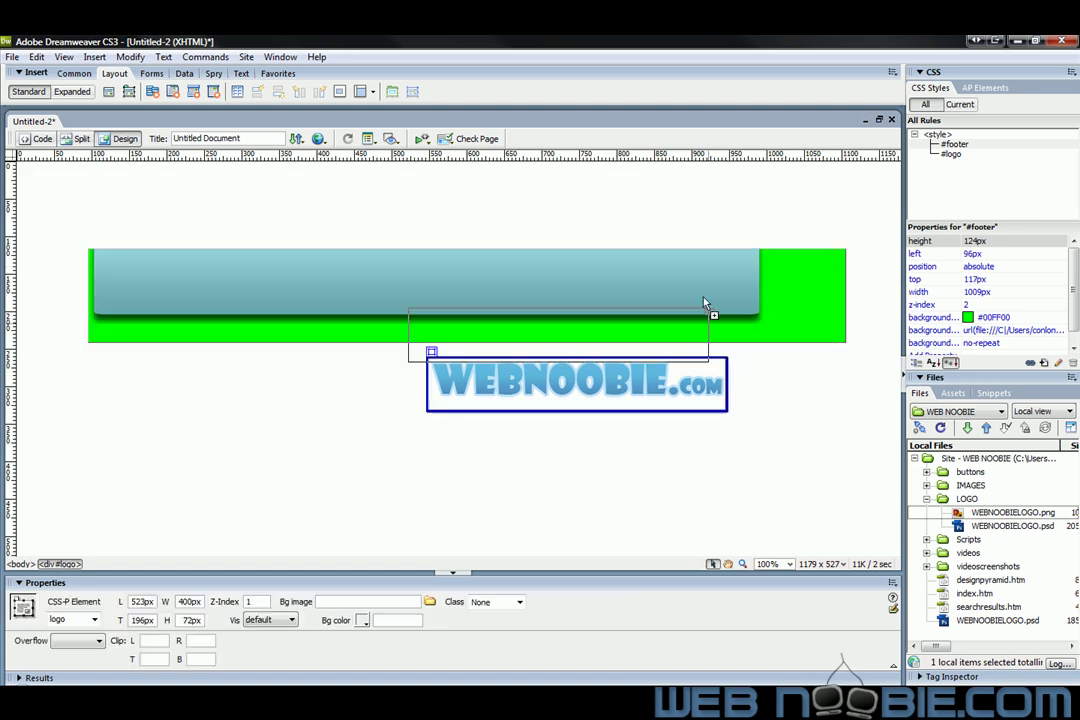
left_click_drag(576, 384, 552, 304)
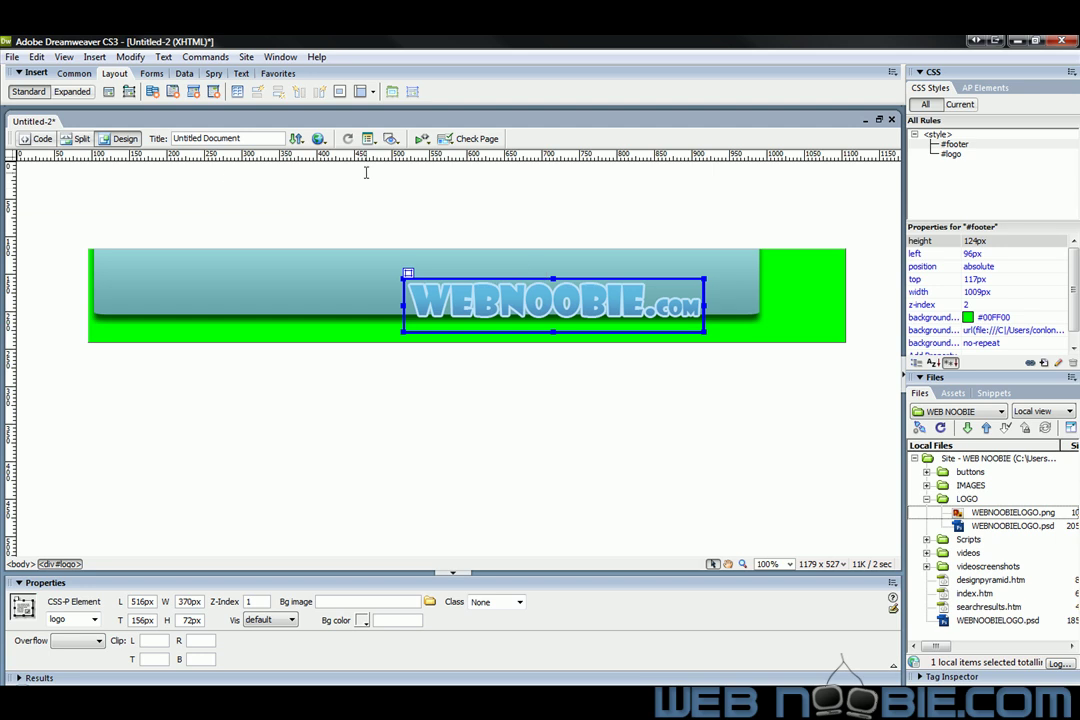
mouse_move(120, 276)
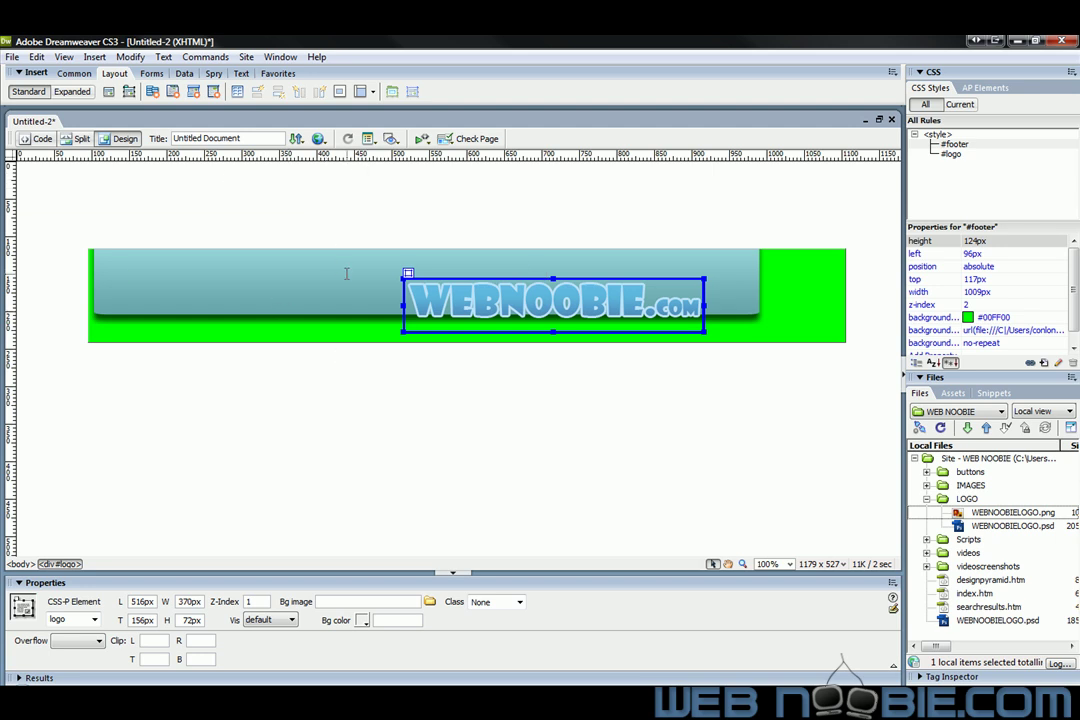
mouse_move(372, 310)
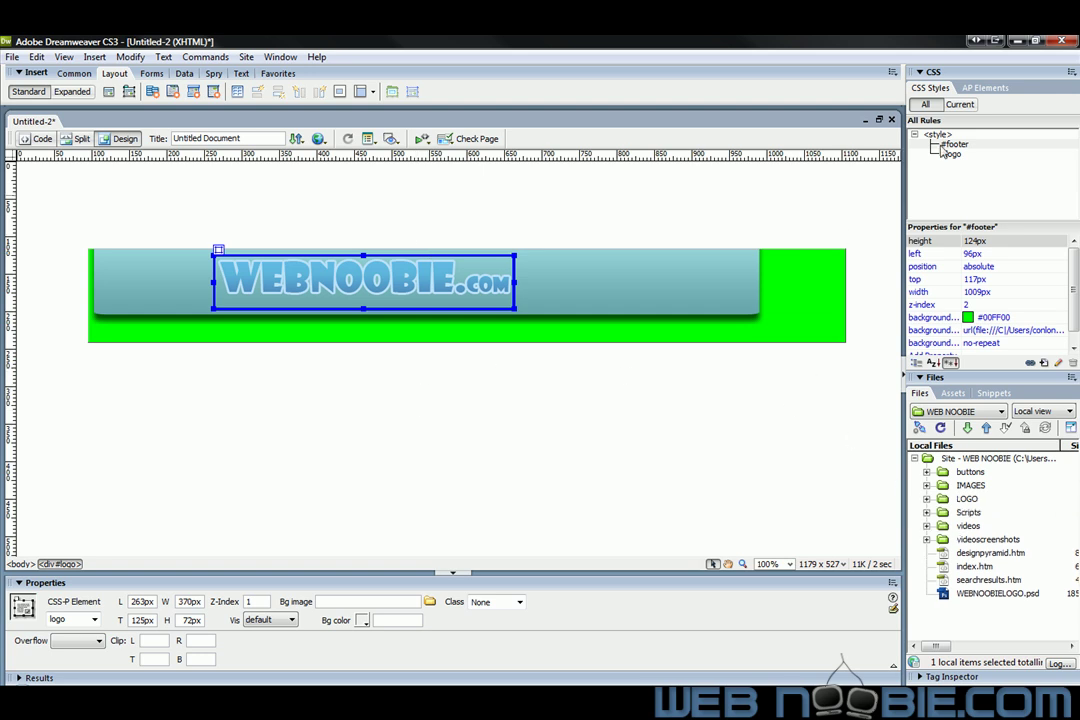
- Select the #logo rule and drag the logo AP Div to the centre of the footer
left_click(952, 152)
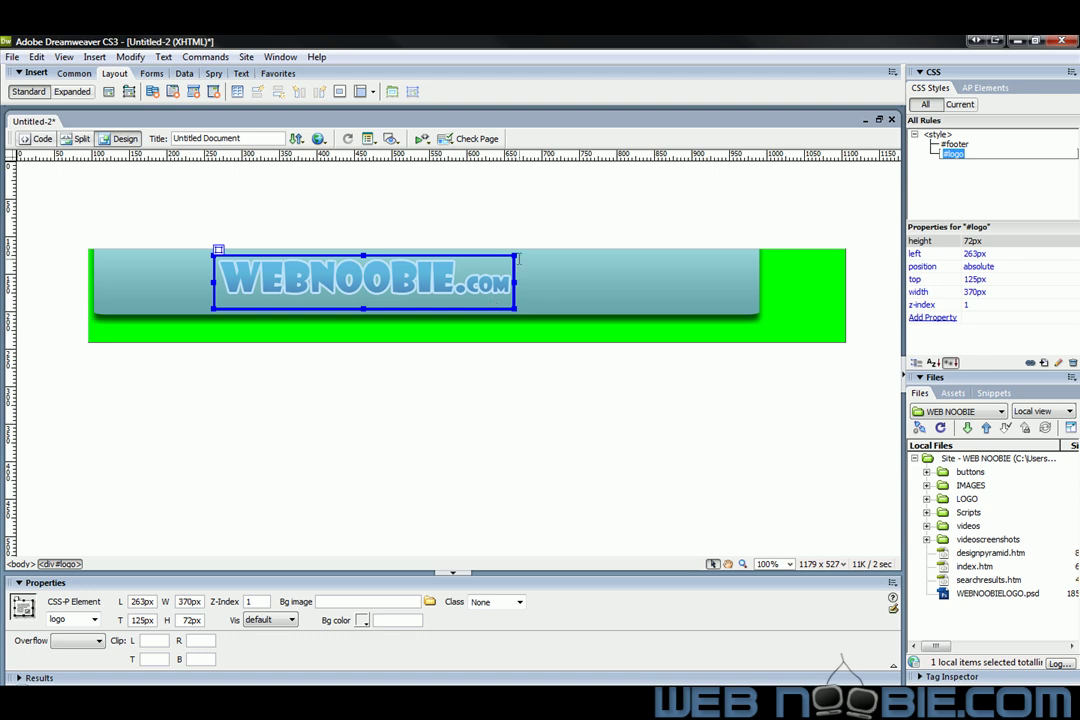
left_click_drag(364, 282, 472, 462)
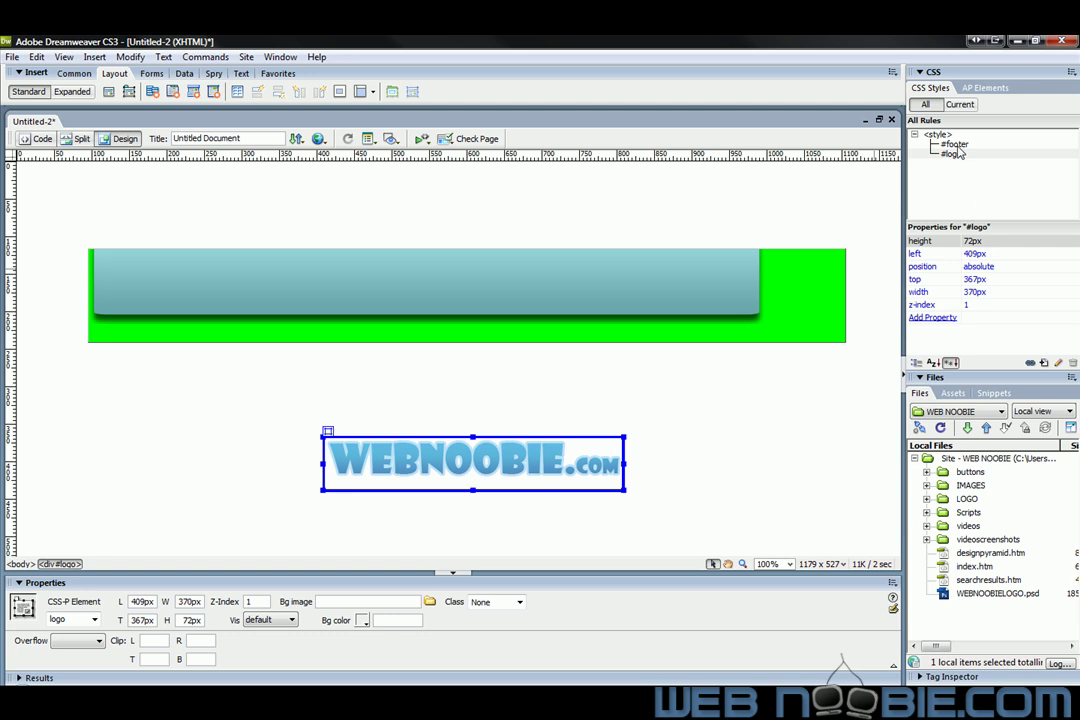
mouse_move(964, 158)
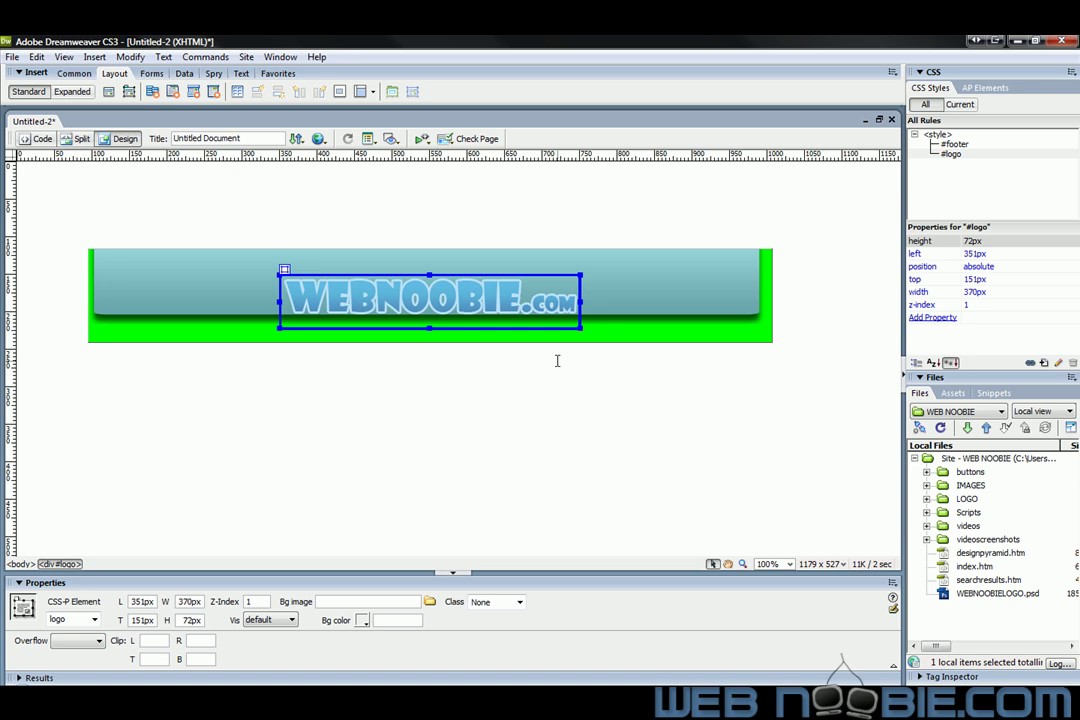
mouse_move(604, 444)
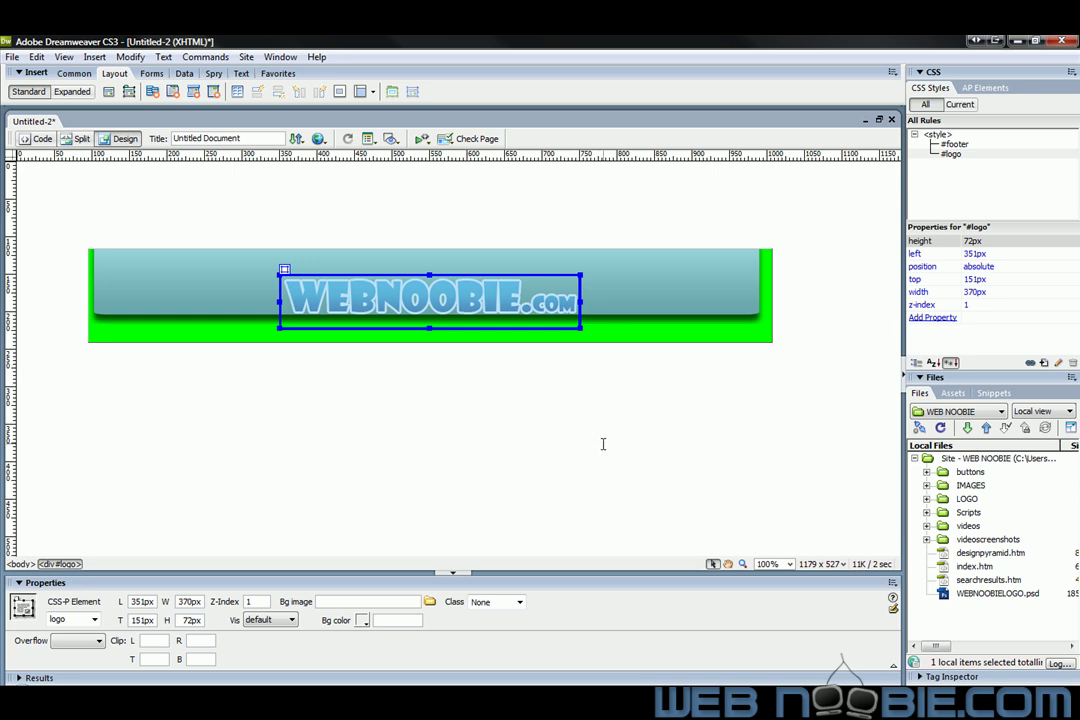